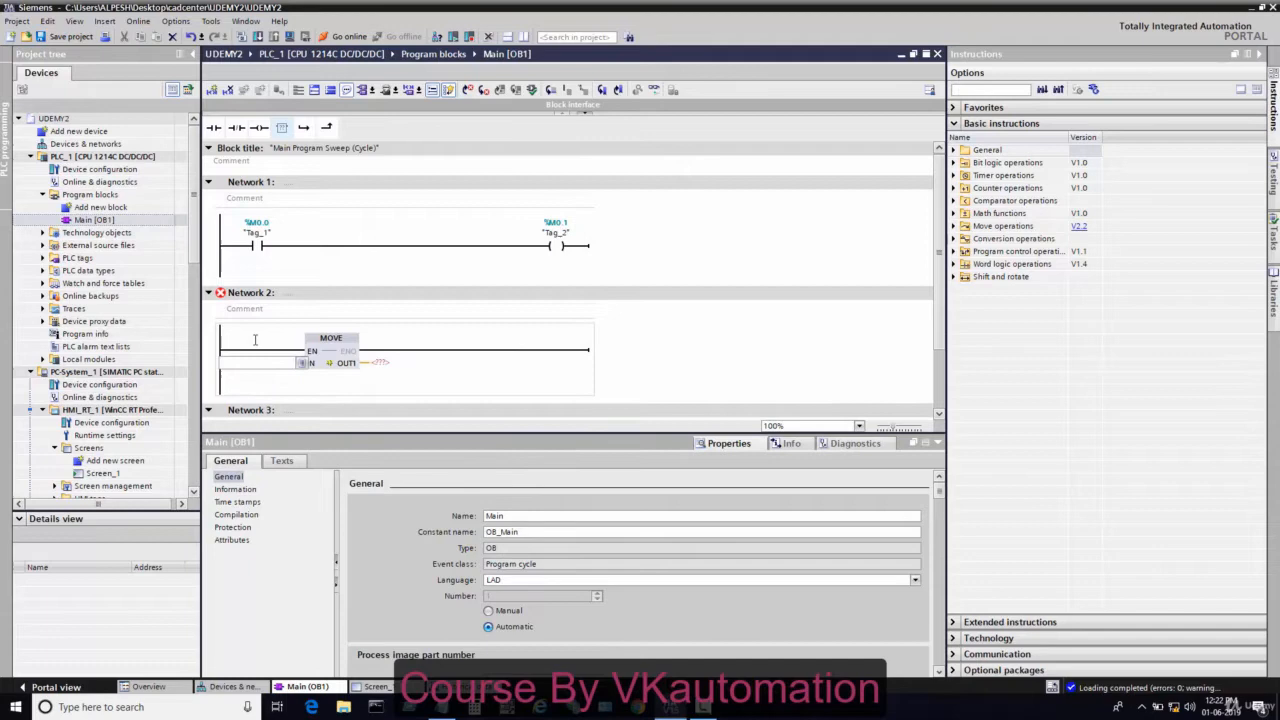
# Step: Give the MOVE block IN %MD20 and OUT1 MD30, then select PLC_1
pyautogui.write('%MD20')
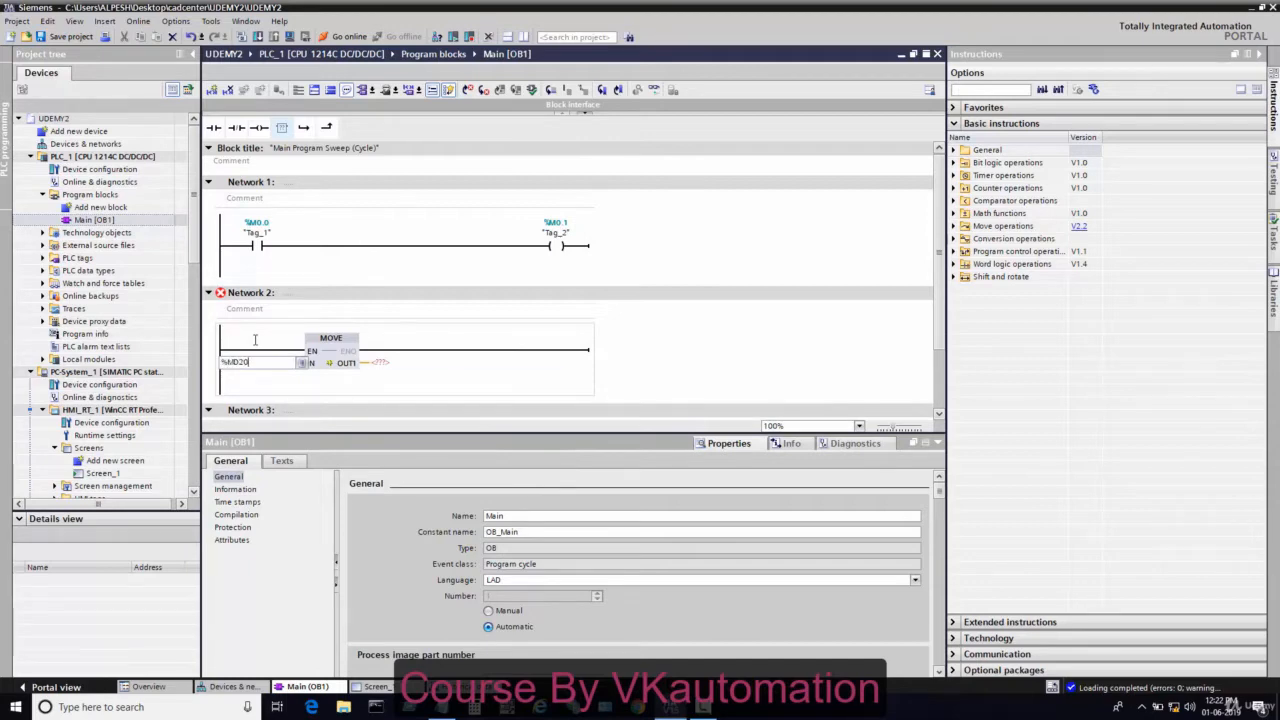
pyautogui.write('md30')
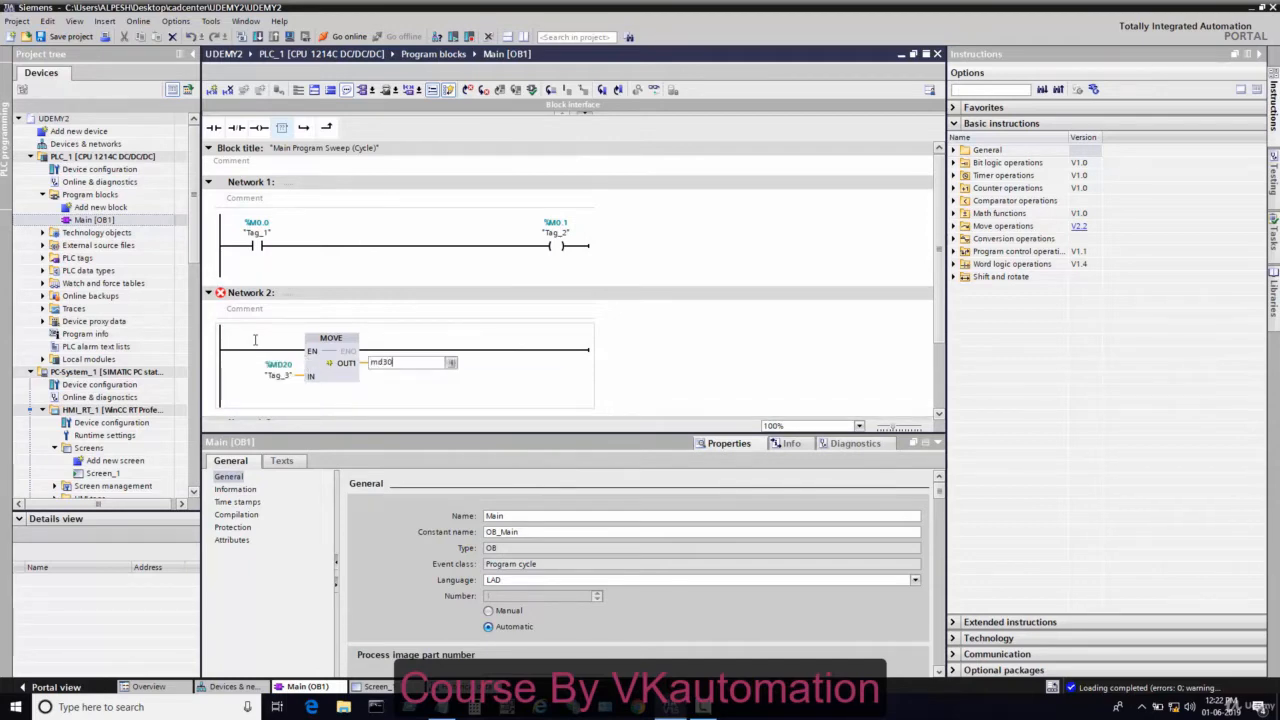
pyautogui.press('Return')
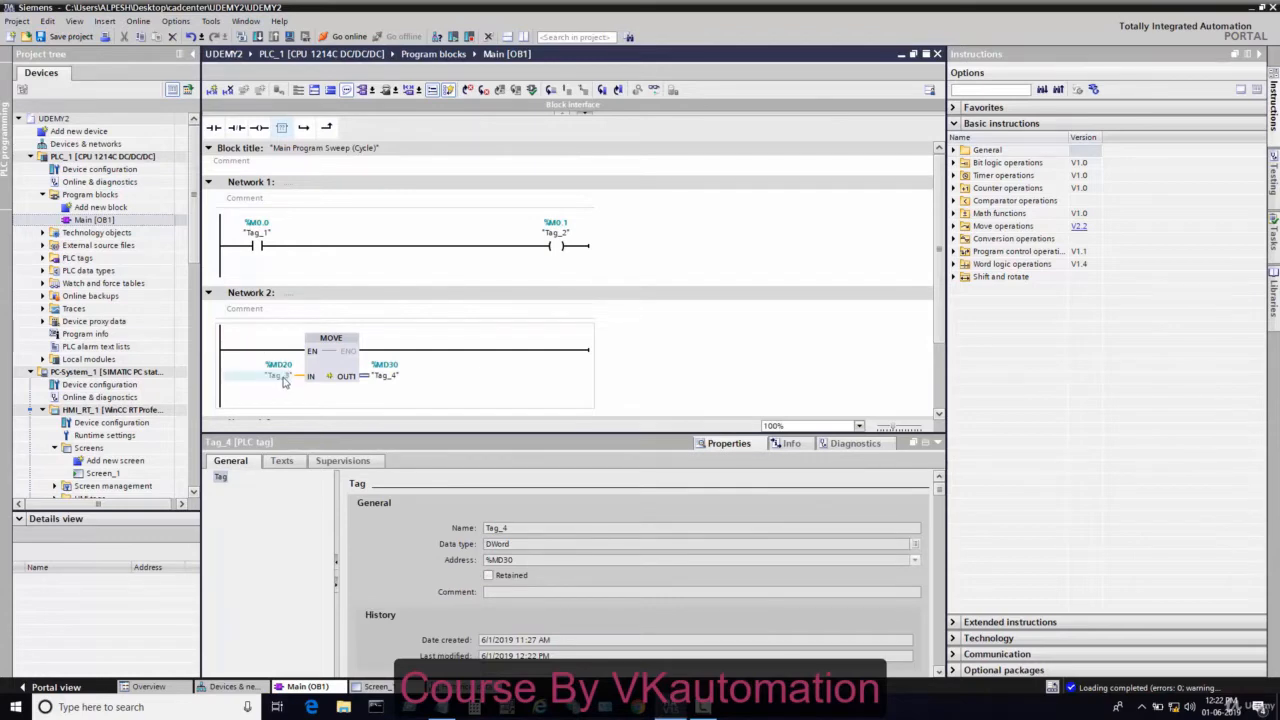
pyautogui.click(384, 376)
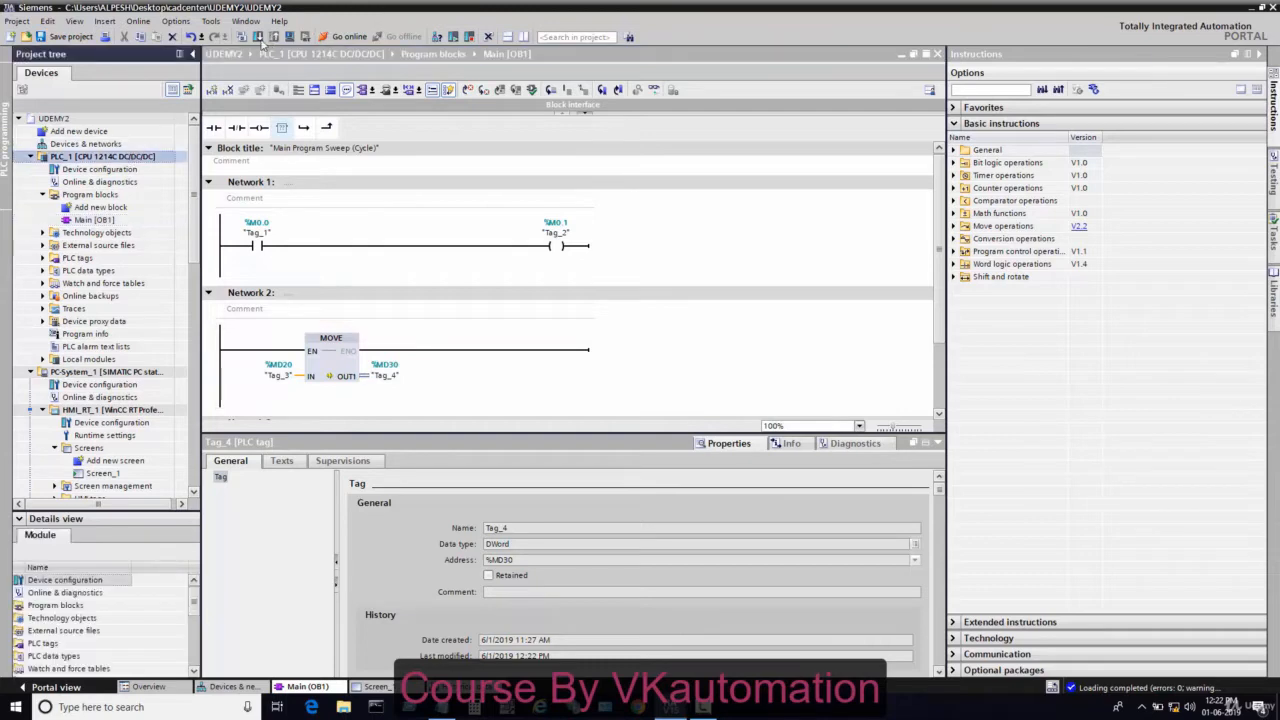
# Step: Download the program to PLC_1 through the Load preview and finish it
pyautogui.click(260, 36)
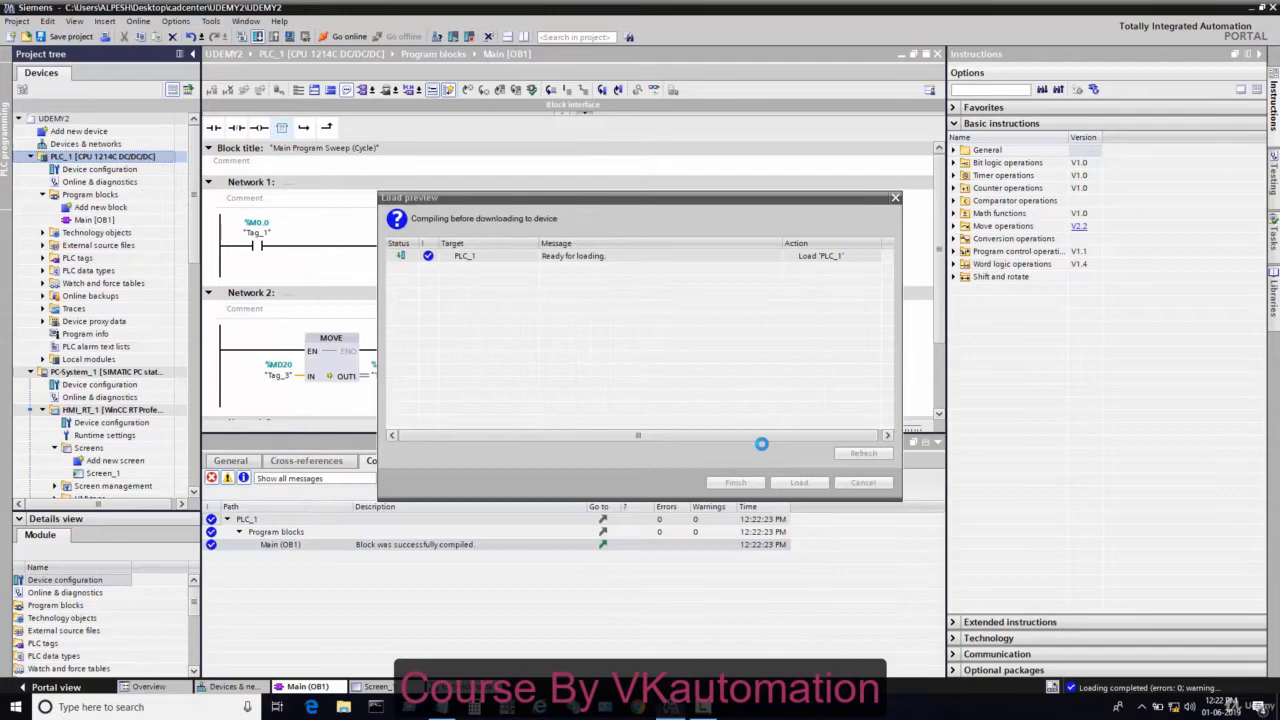
pyautogui.click(800, 482)
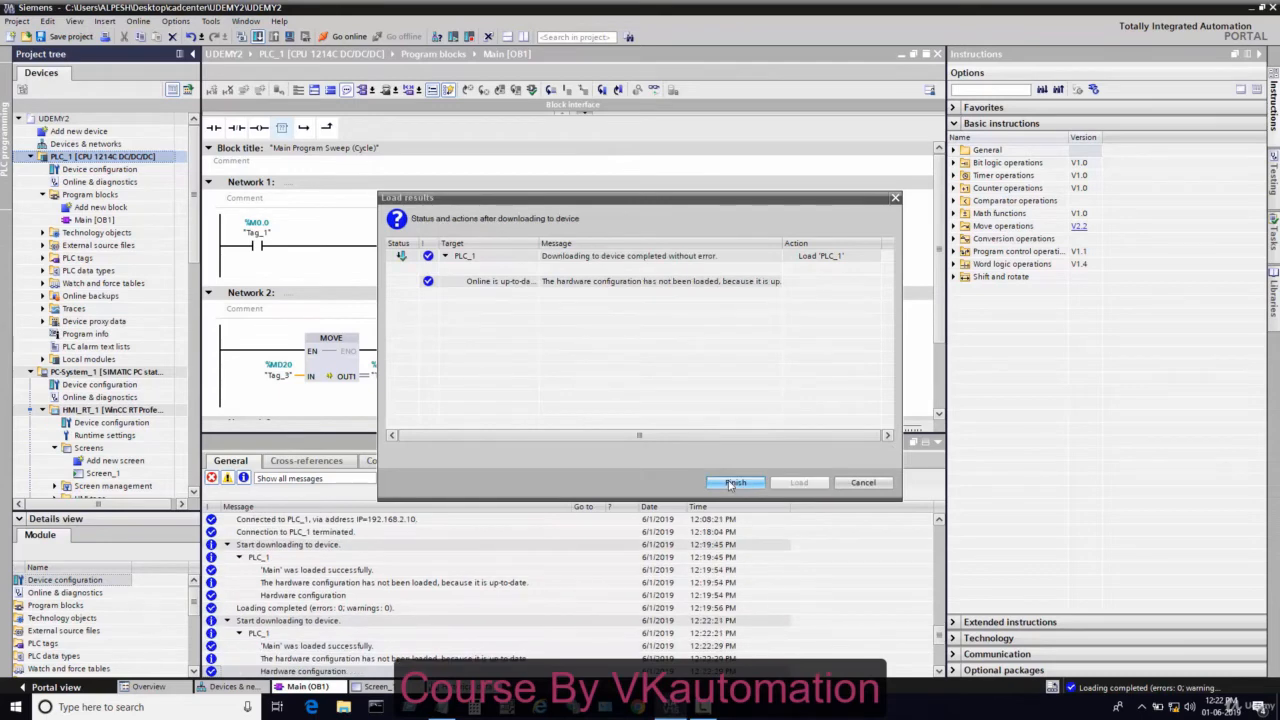
pyautogui.click(736, 482)
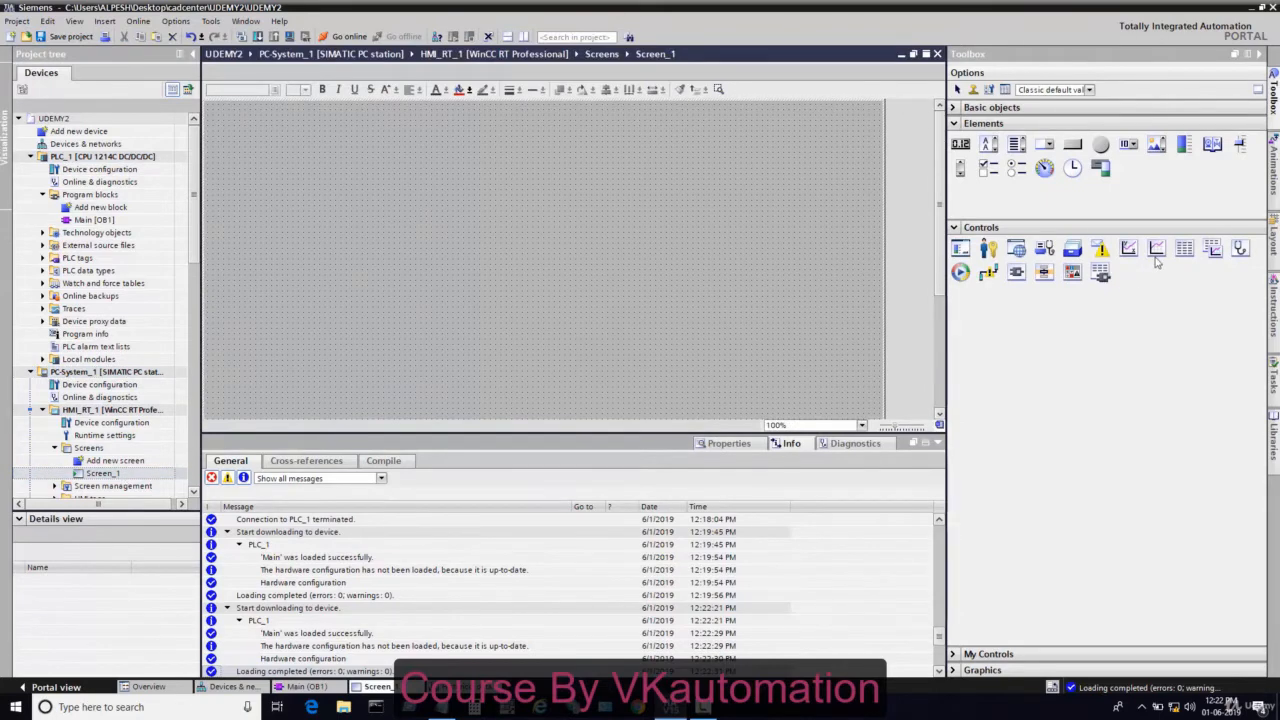
# Step: Drop an f(t) trend view onto Screen_1 and select the slider for tagging
pyautogui.moveTo(1156, 248); pyautogui.dragTo(370, 200)
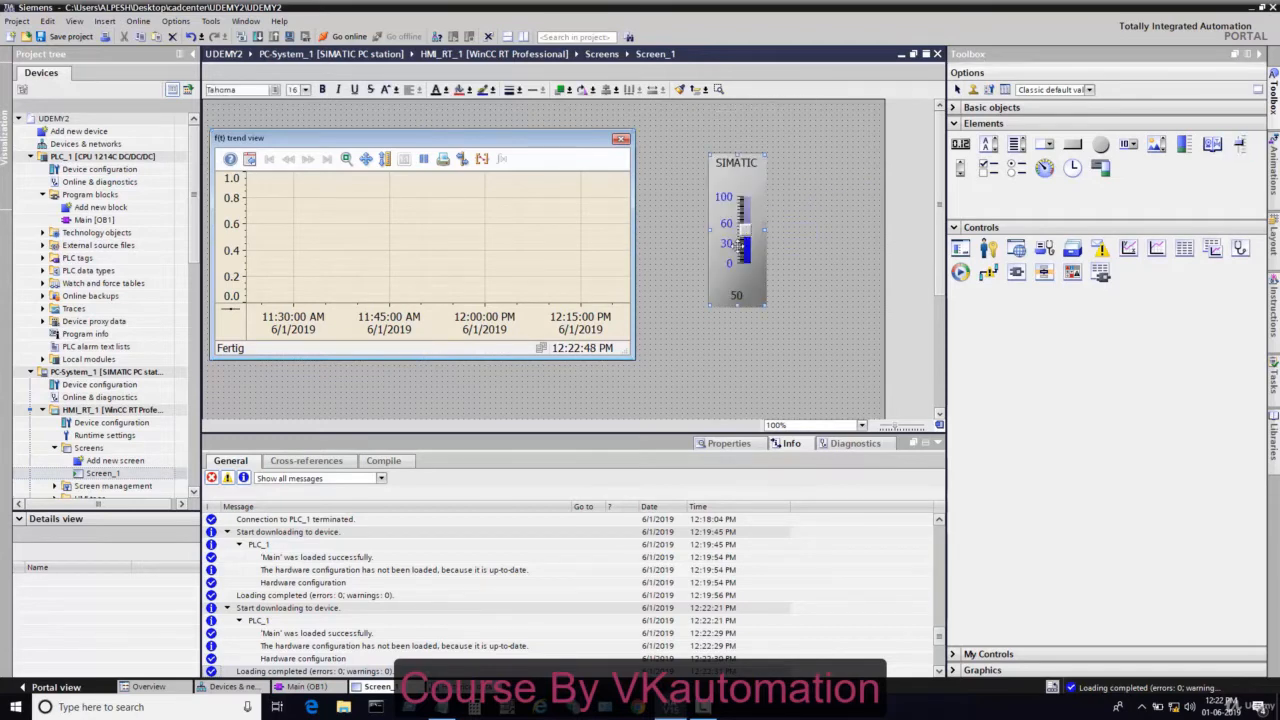
pyautogui.click(728, 444)
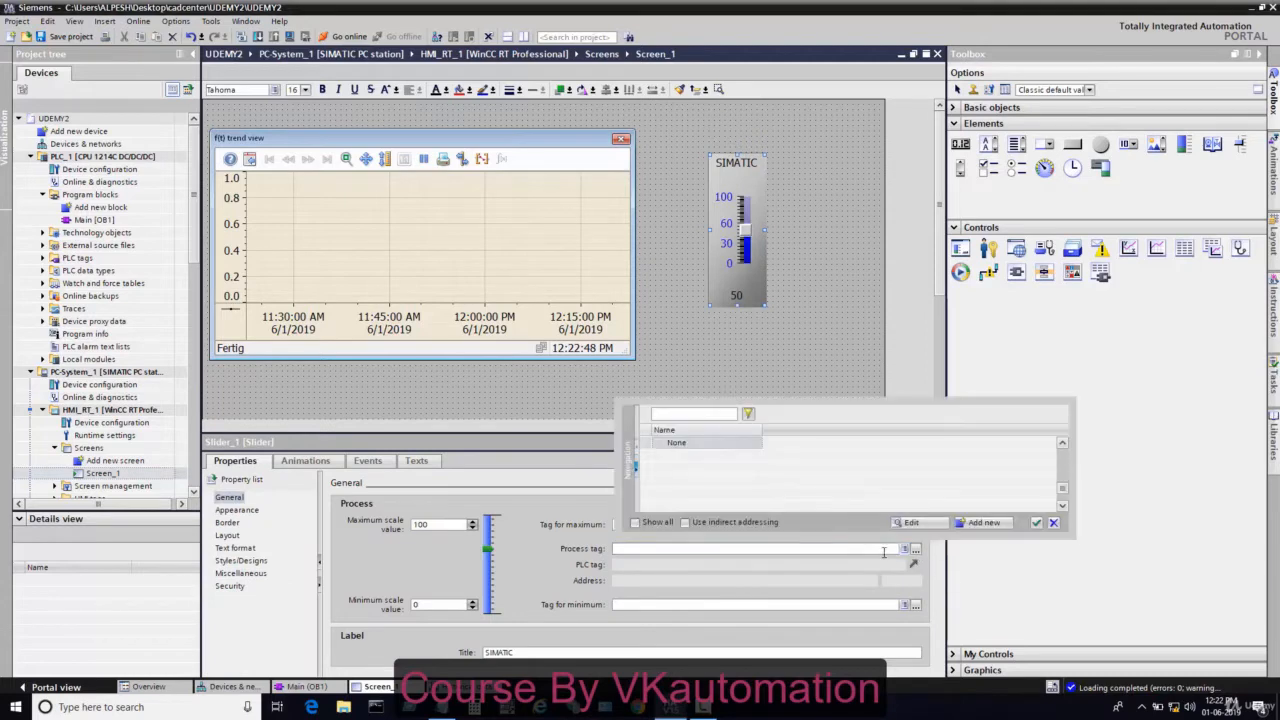
# Step: Assign the slider a new HMI tag on PLC Tag_3 and add Data_log_1
pyautogui.click(984, 522)
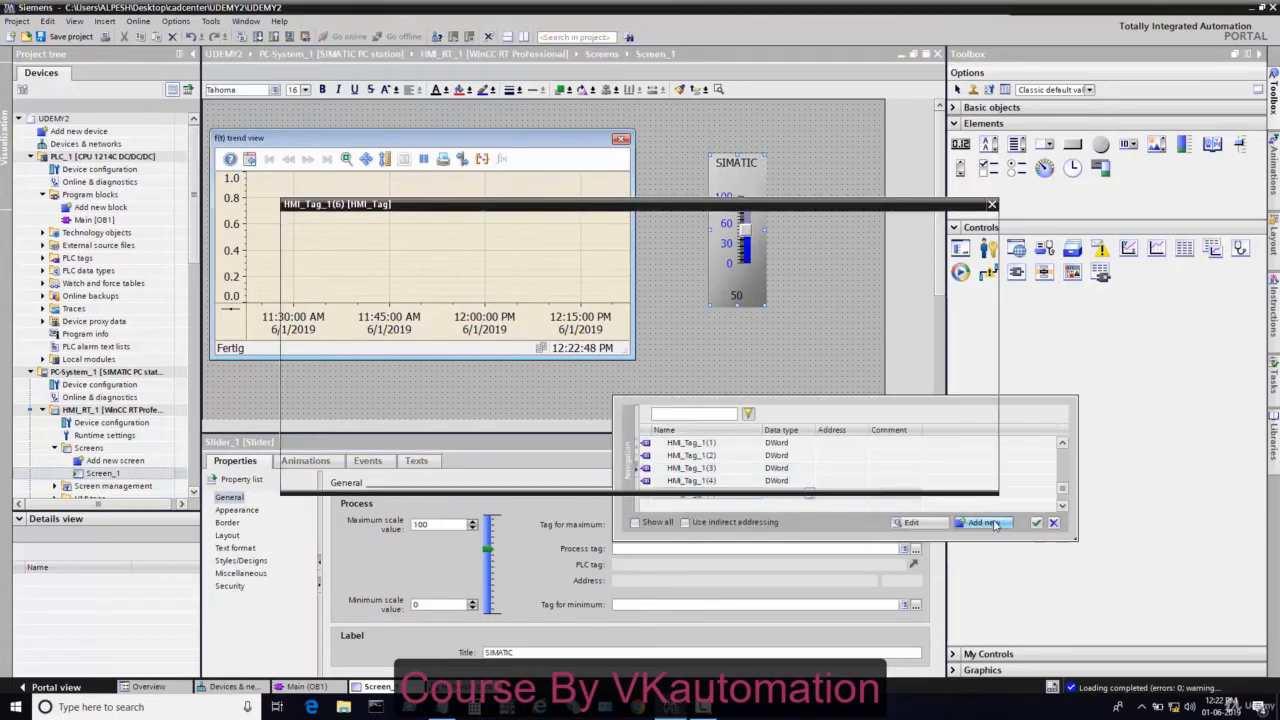
pyautogui.click(984, 522)
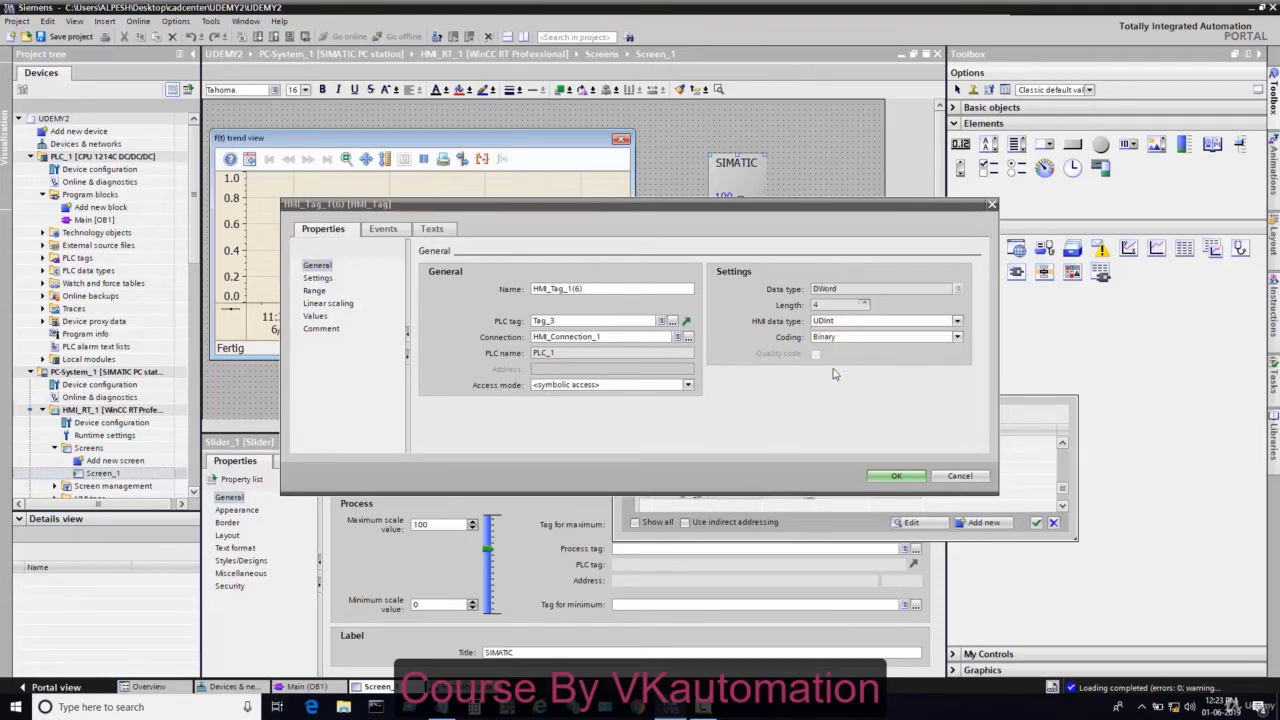
pyautogui.click(896, 476)
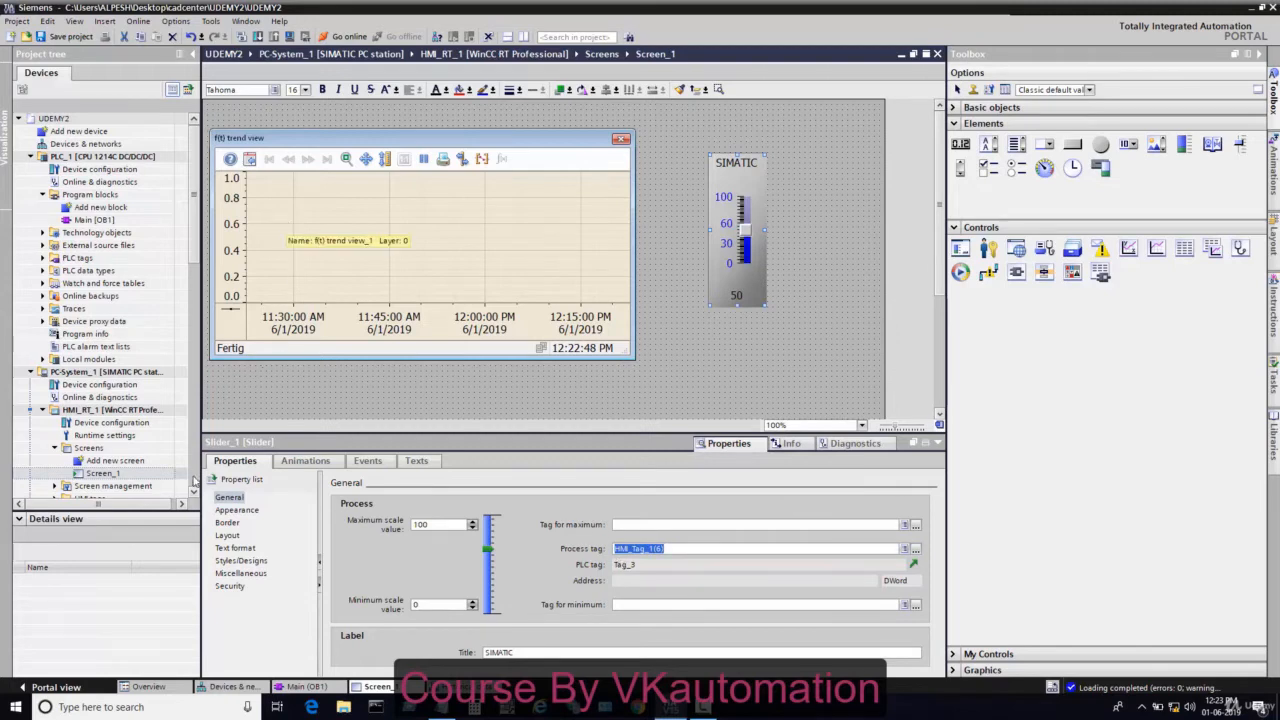
pyautogui.scroll(-3)
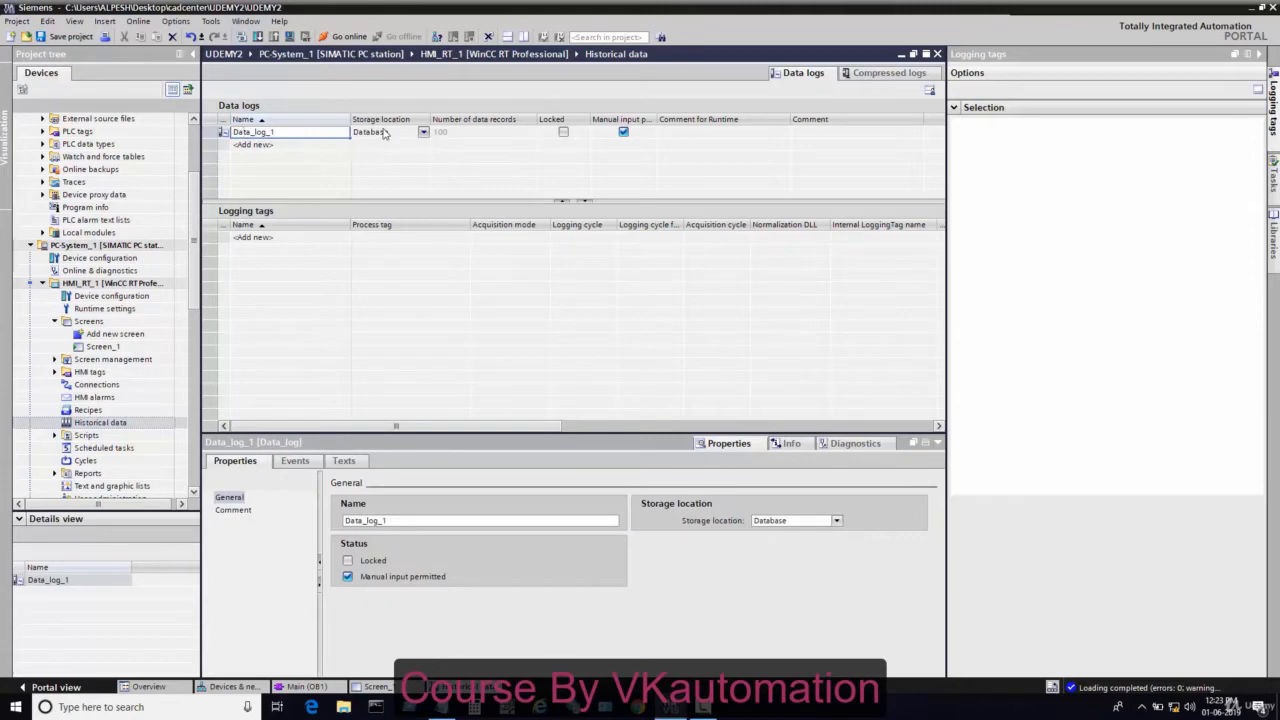
# Step: Add Logging_tag_1 logging a new HMI tag on PLC Tag_4 with its data type set
pyautogui.click(384, 132)
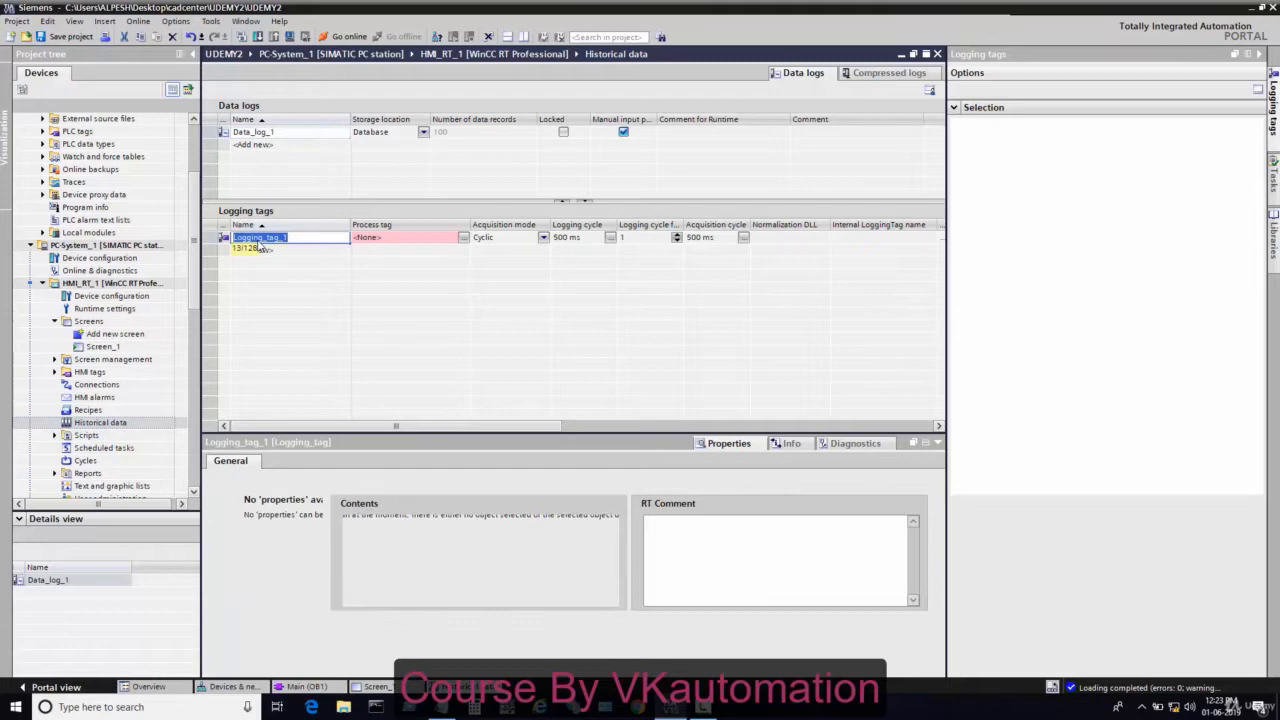
pyautogui.click(260, 236)
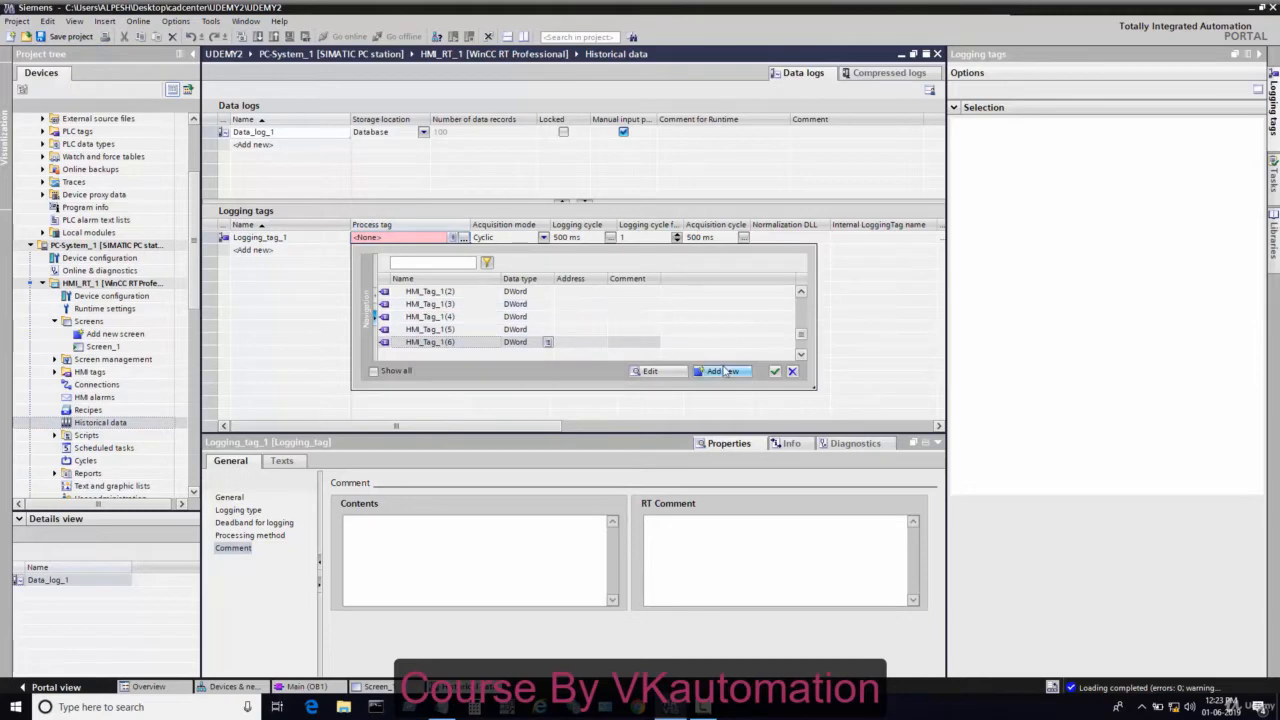
pyautogui.click(712, 370)
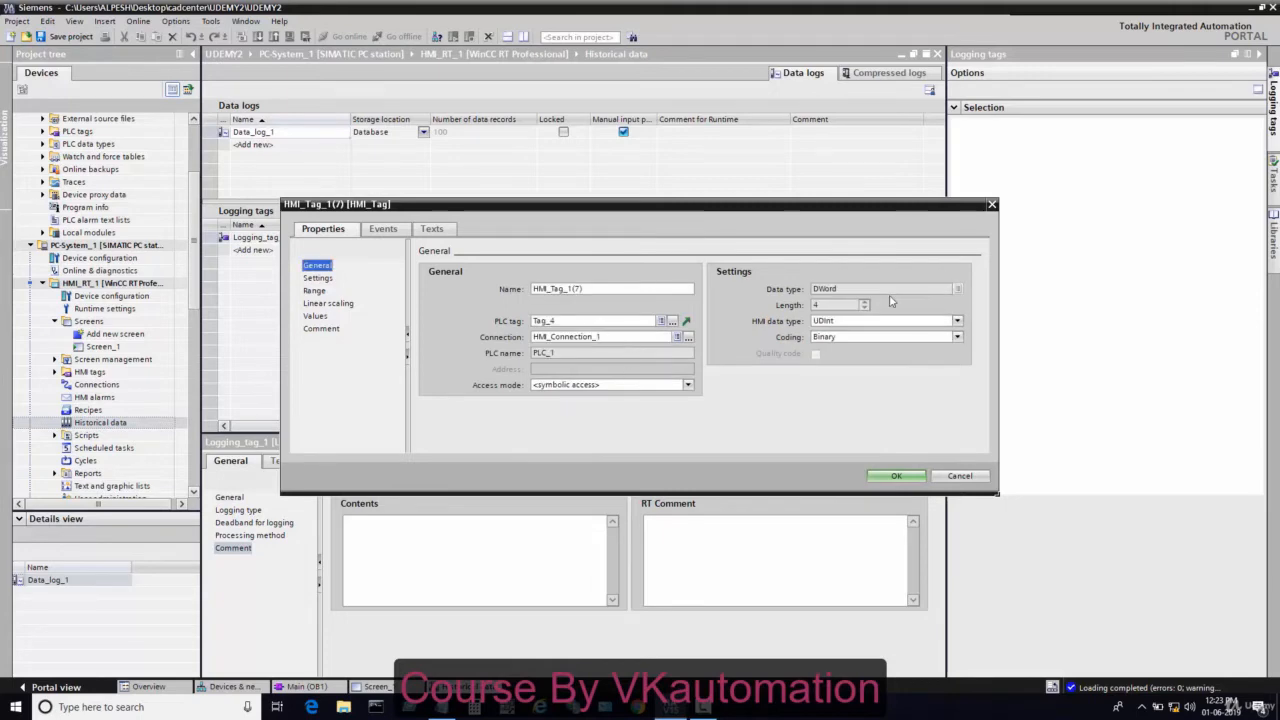
pyautogui.click(956, 320)
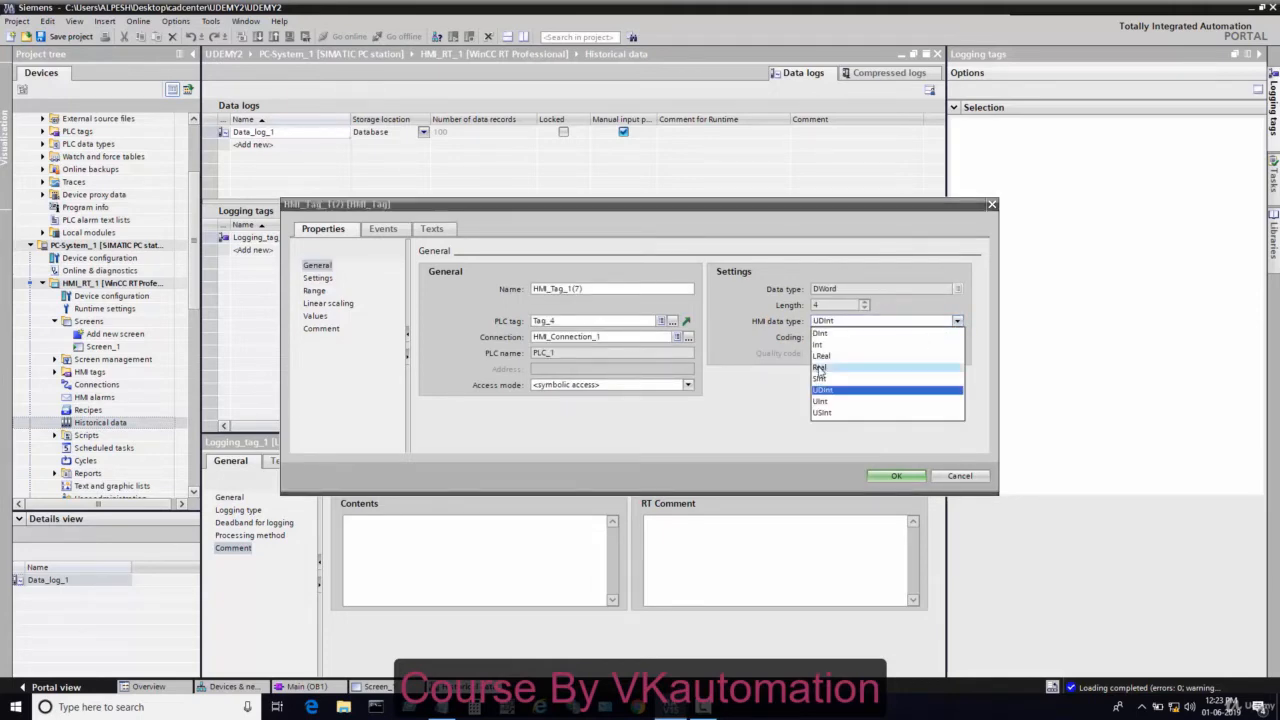
pyautogui.click(896, 476)
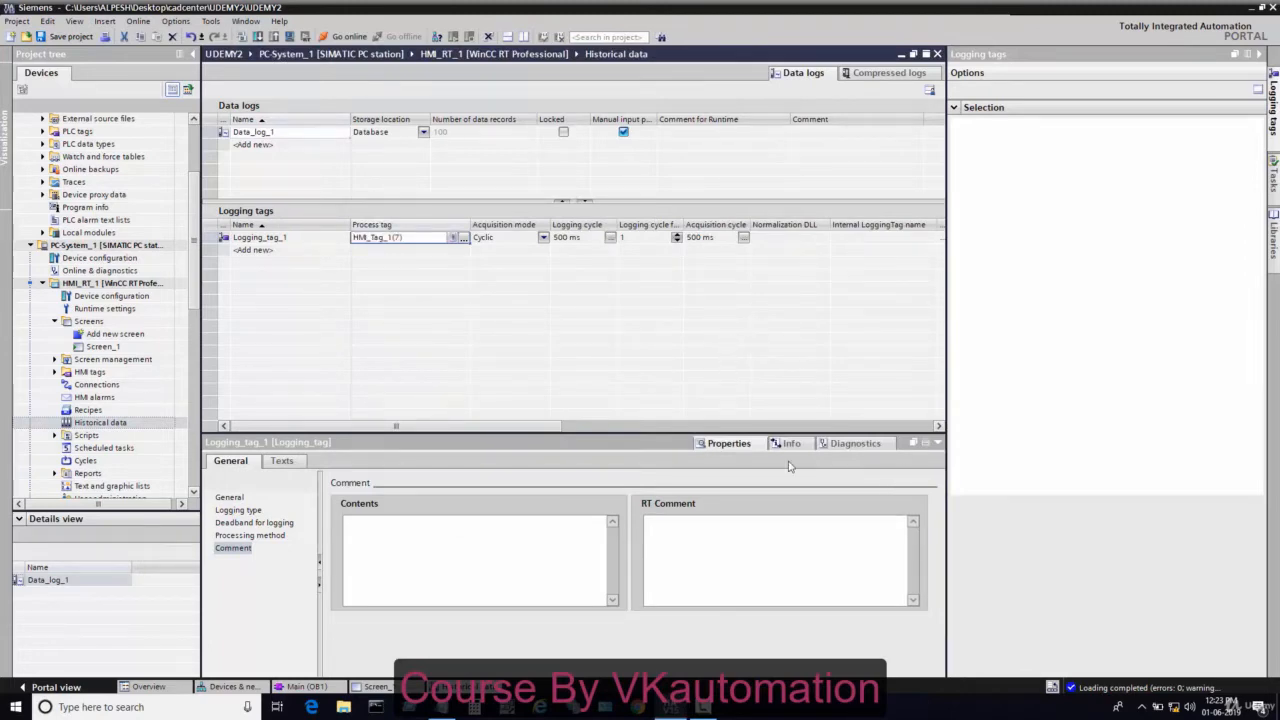
pyautogui.moveTo(810, 500)
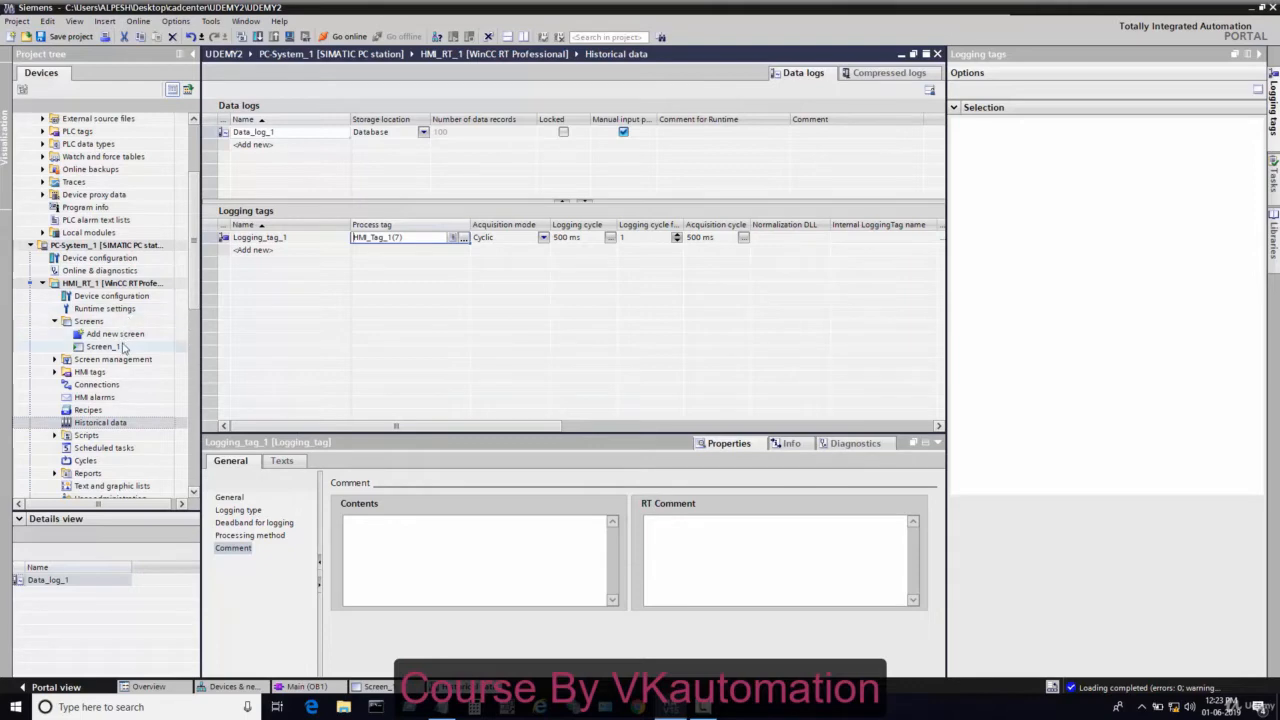
# Step: Set Trend_1's data source in Screen_1's trend view to the Data_log_1 tag
pyautogui.doubleClick(104, 346)
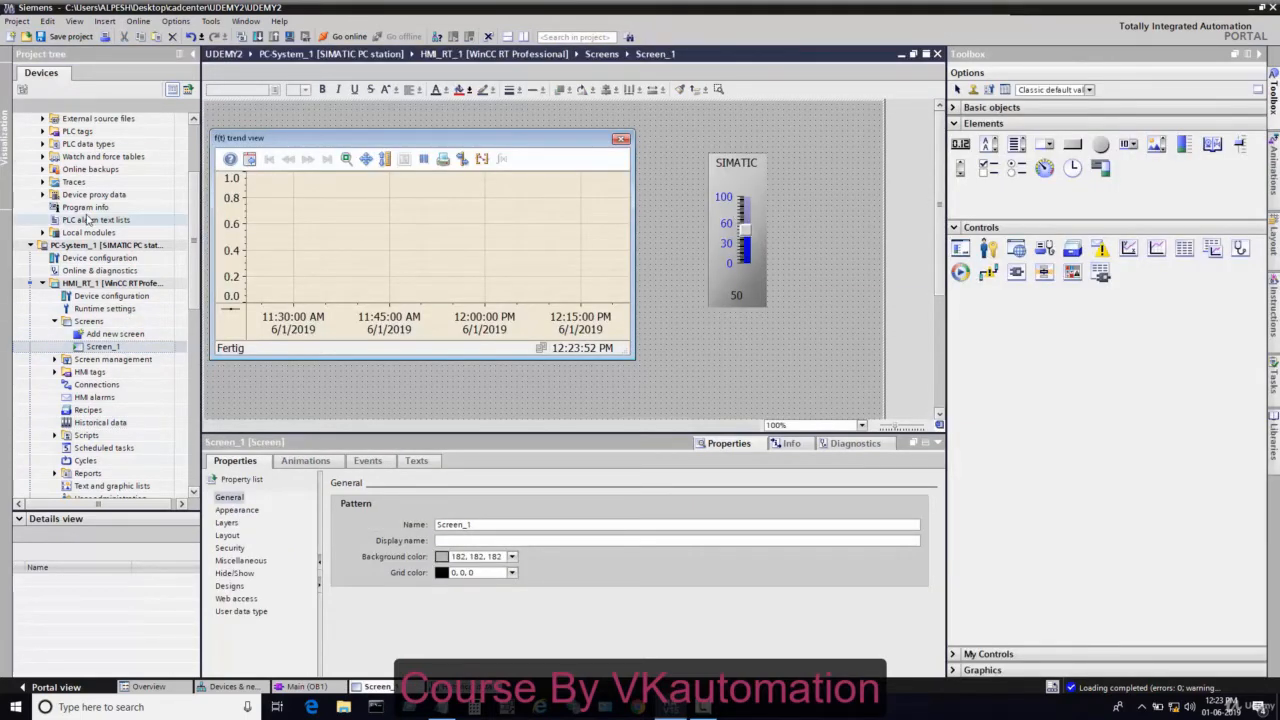
pyautogui.moveTo(430, 252)
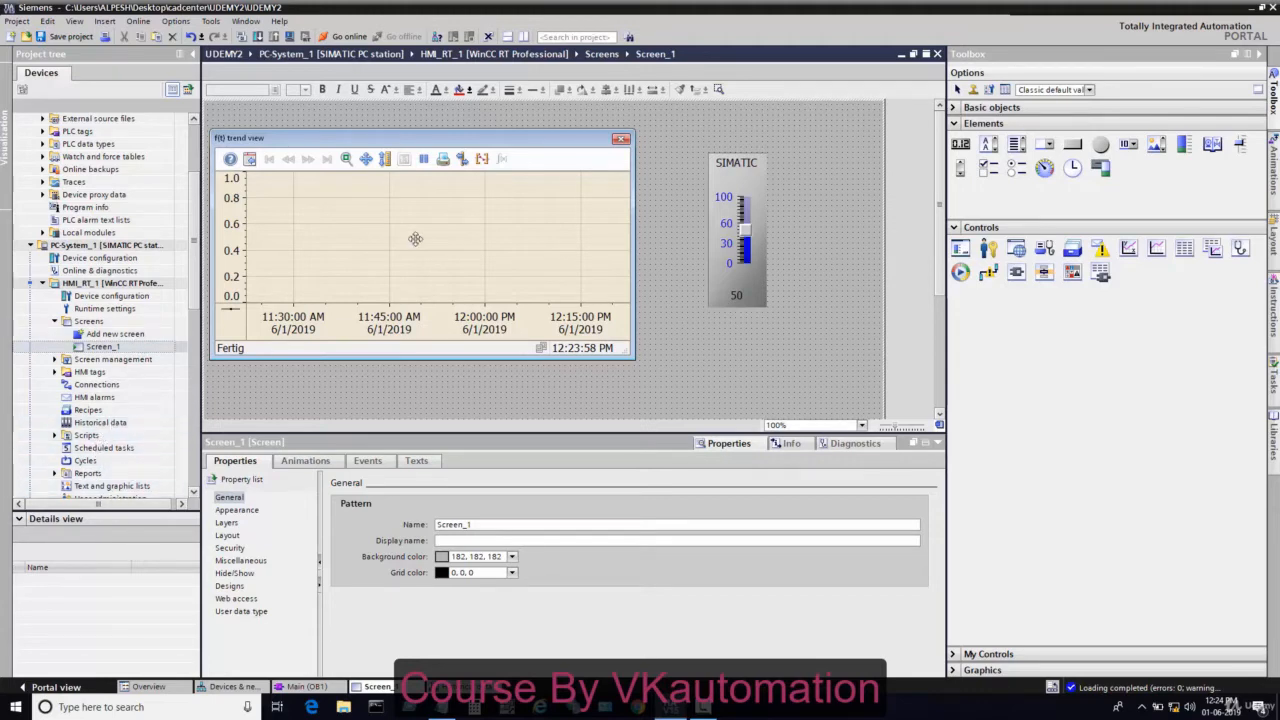
pyautogui.click(416, 240)
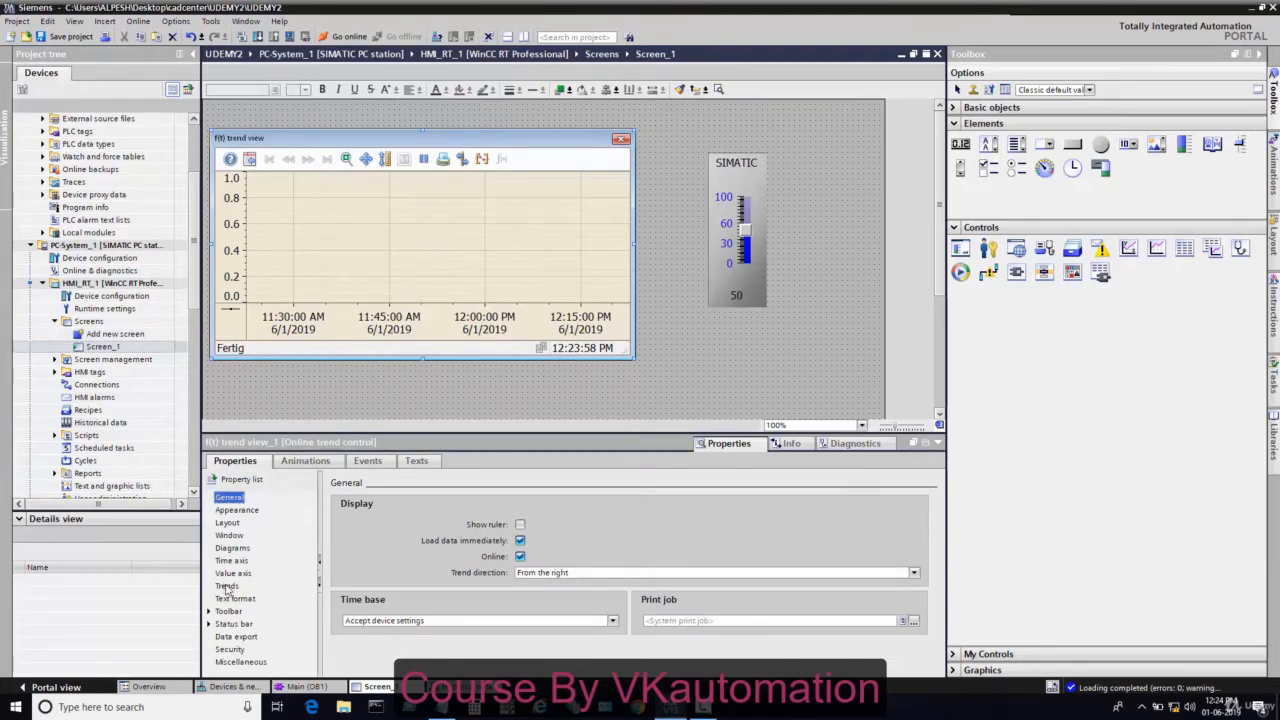
pyautogui.click(228, 586)
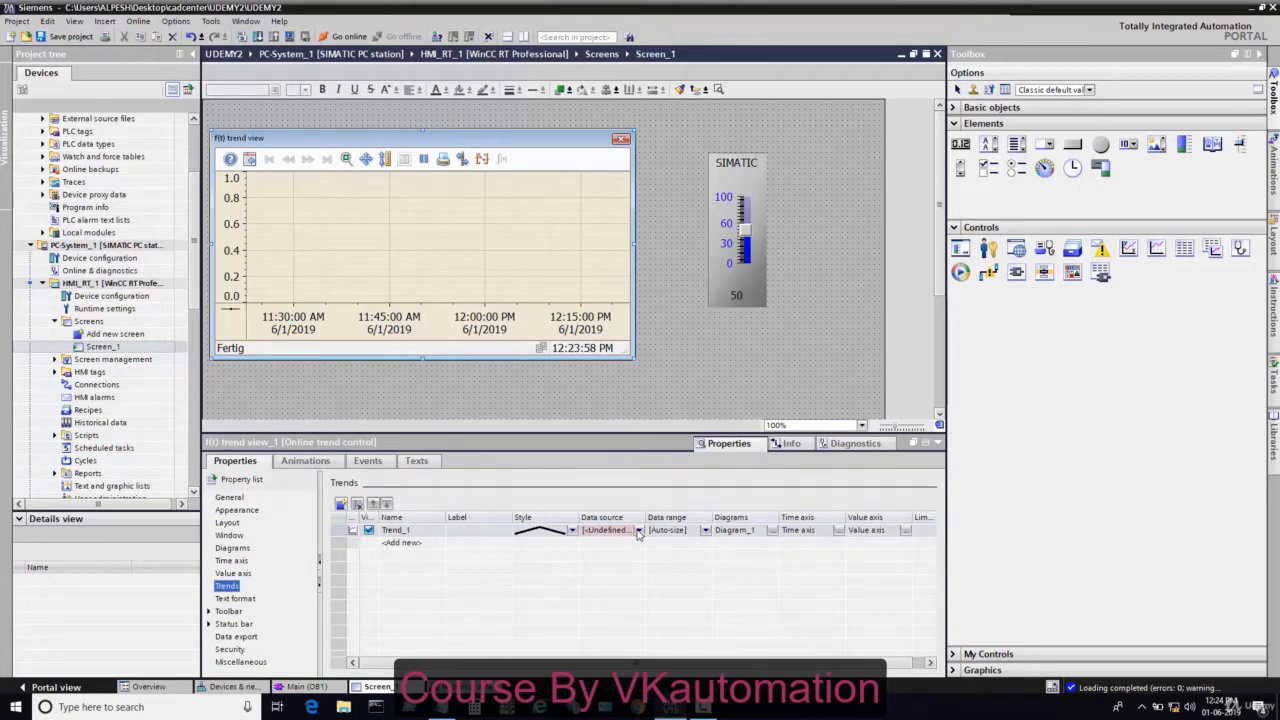
pyautogui.click(636, 530)
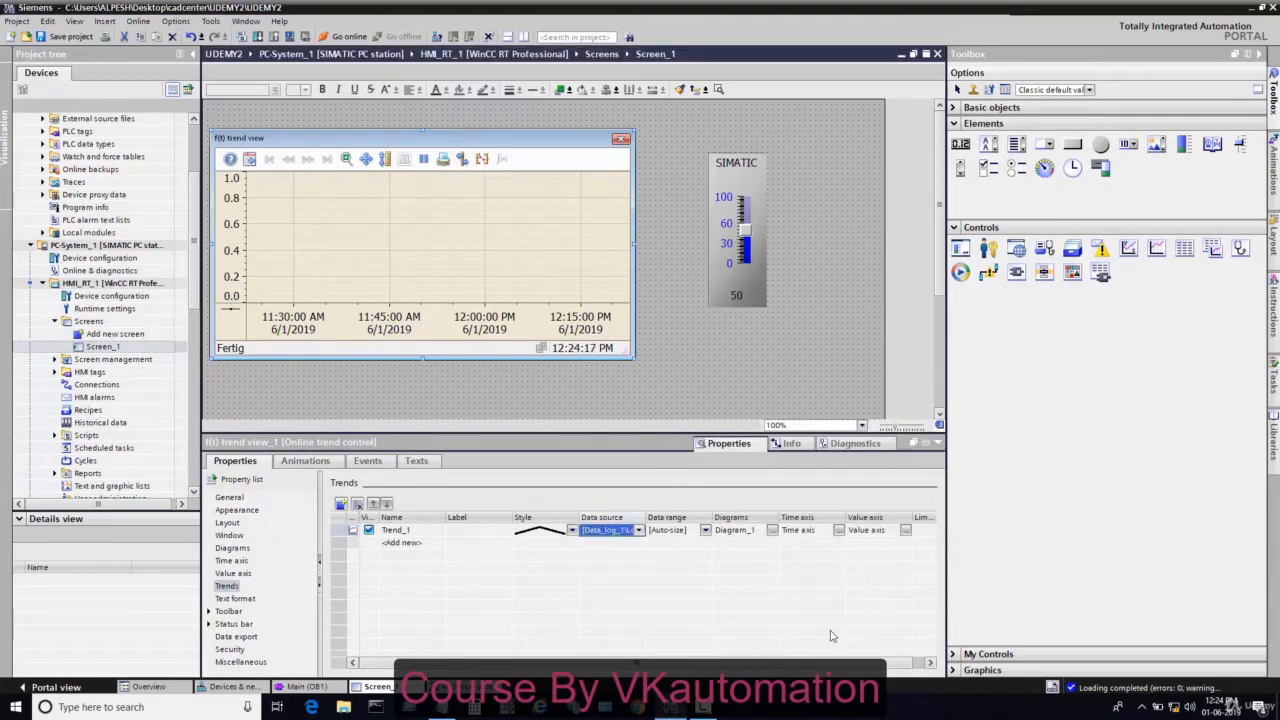
pyautogui.click(780, 390)
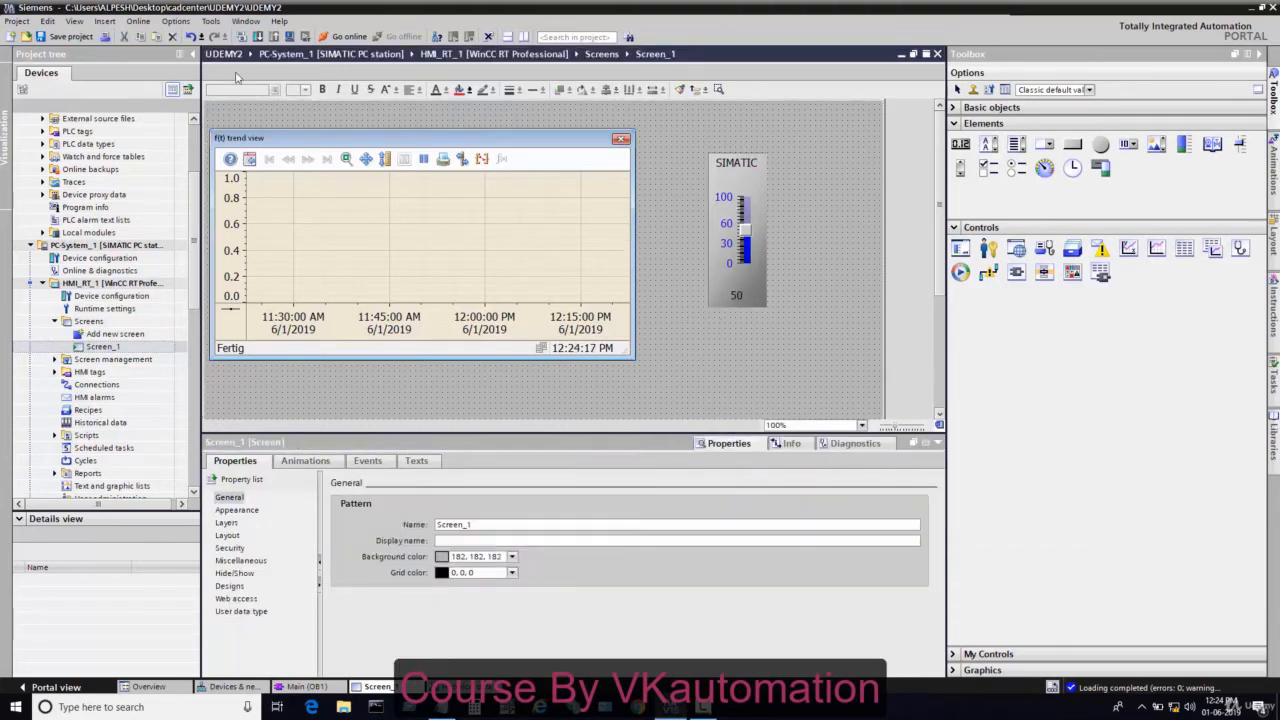
# Step: Compile, monitor Main online and modify the MOVE input value
pyautogui.click(104, 244)
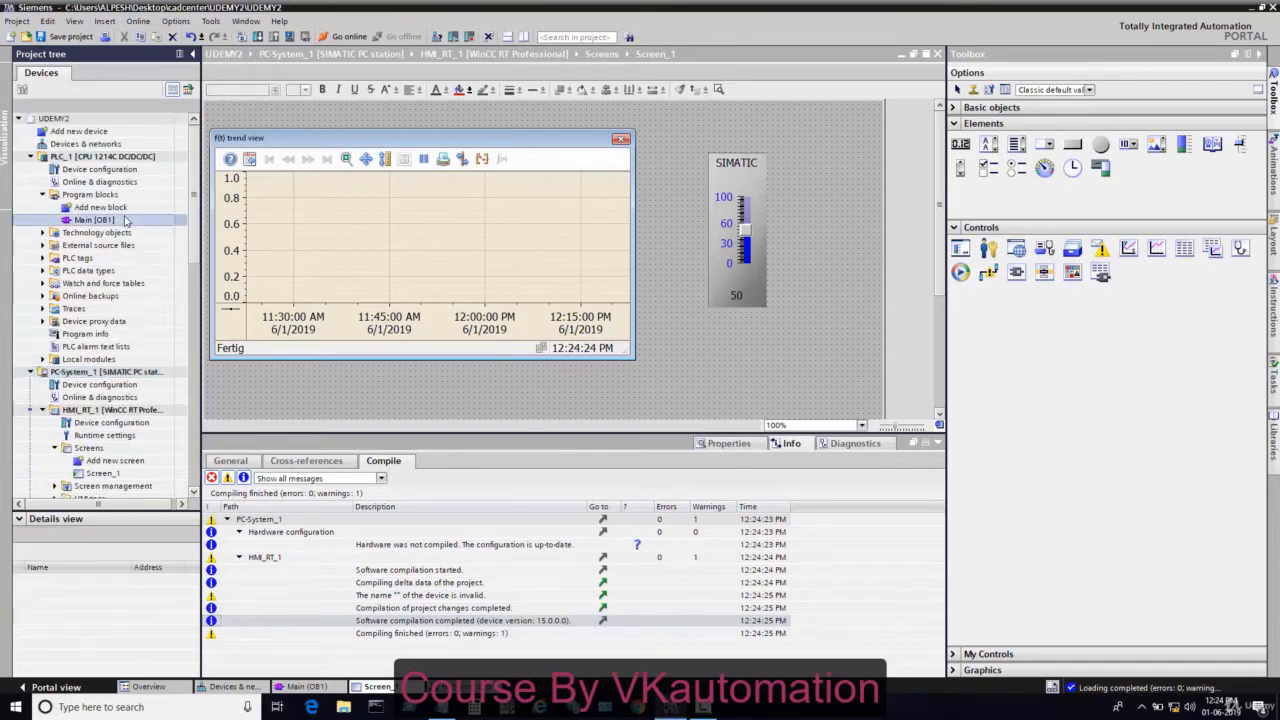
pyautogui.doubleClick(92, 218)
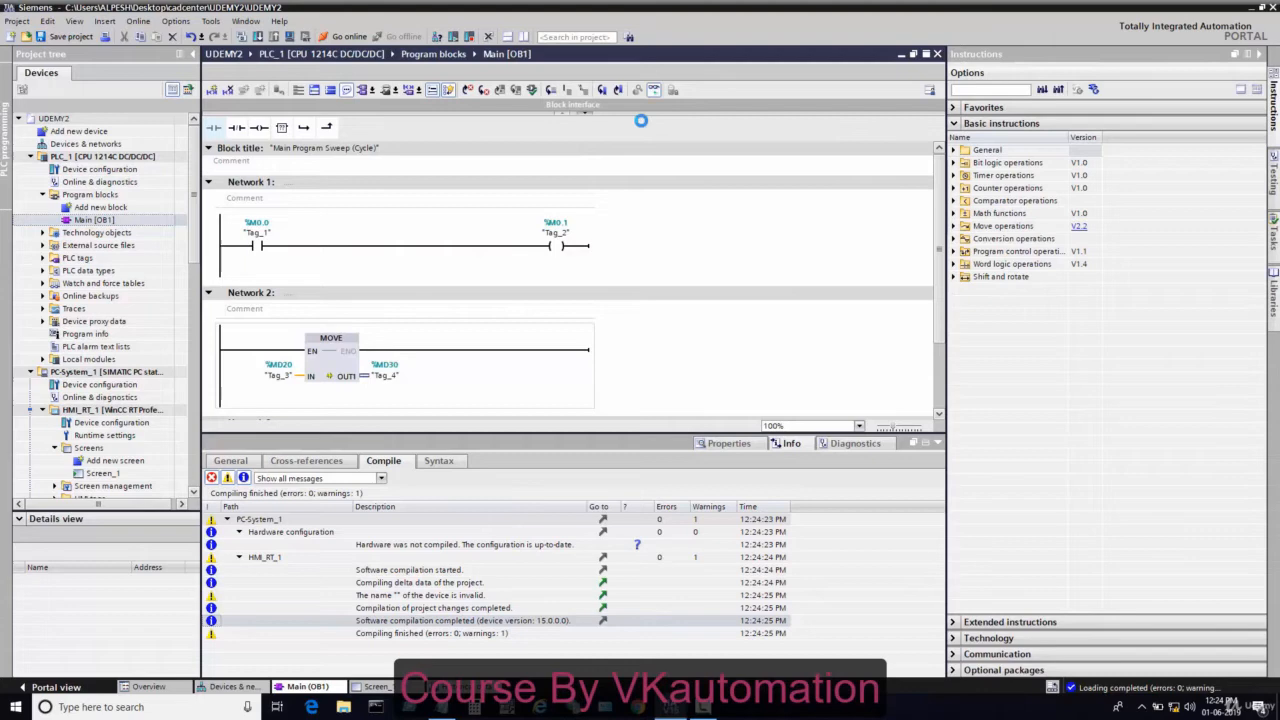
pyautogui.click(348, 36)
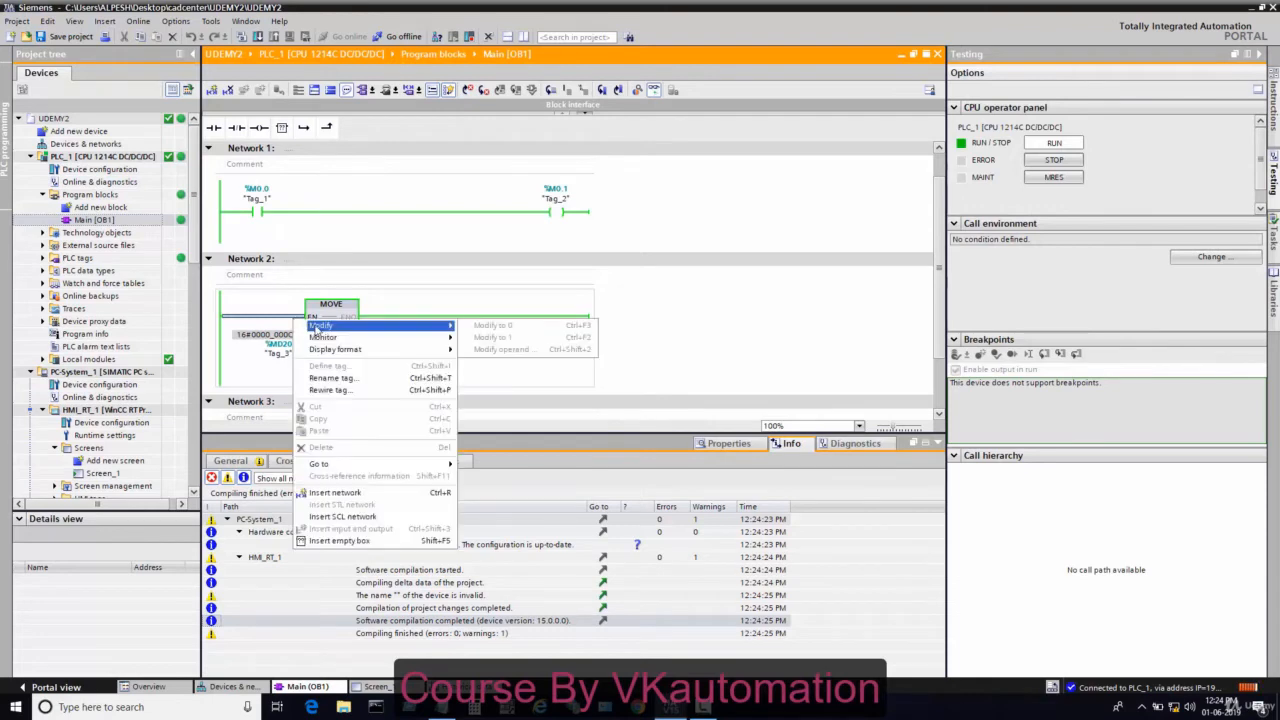
pyautogui.click(570, 380)
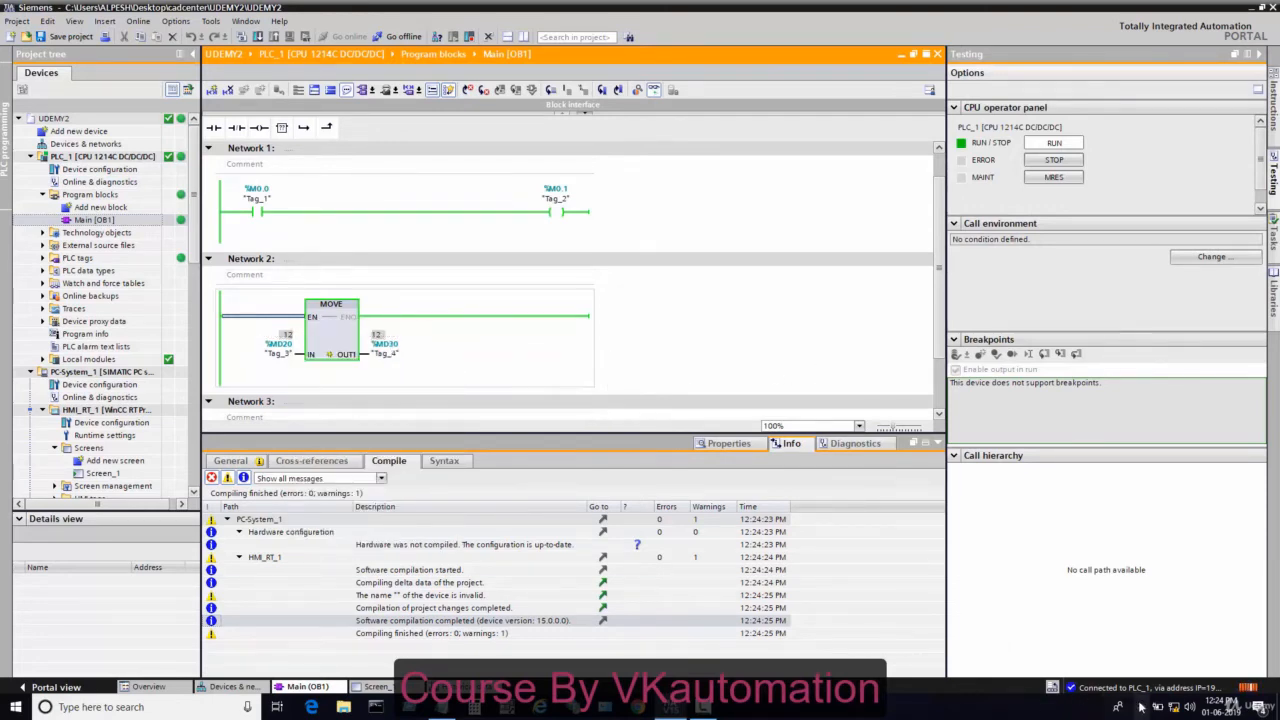
pyautogui.moveTo(1140, 588)
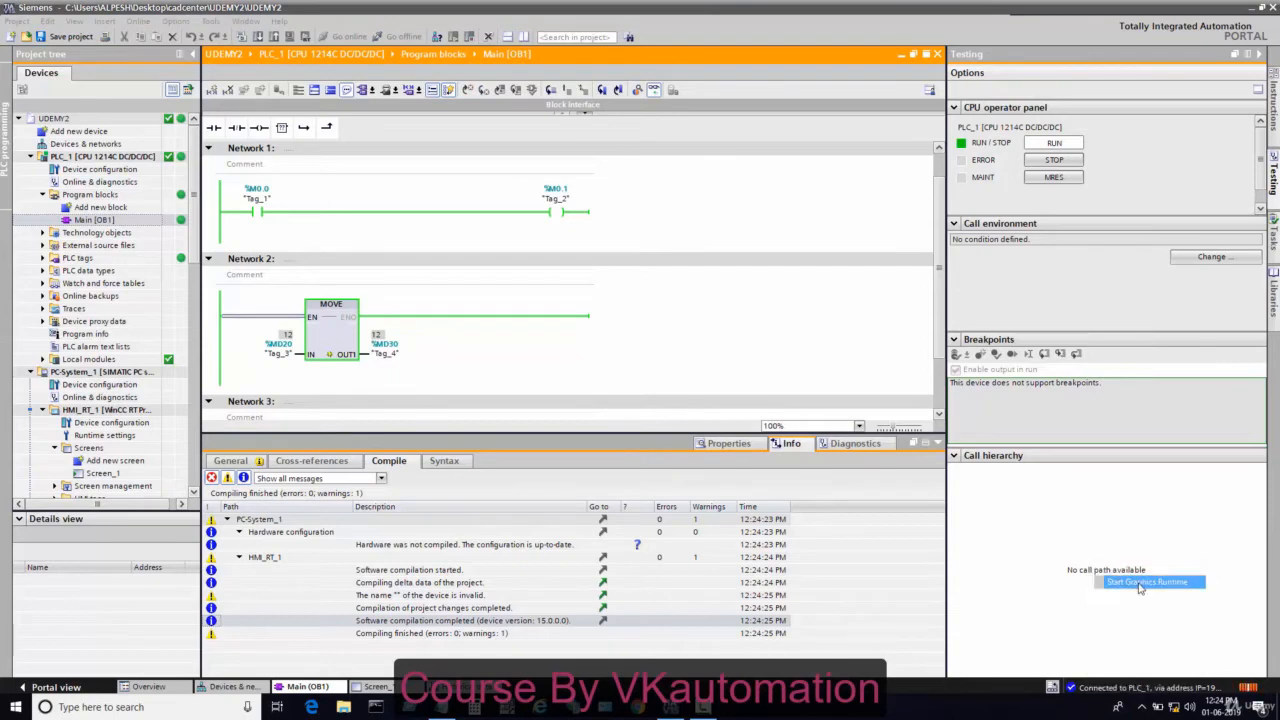
# Step: Start runtime simulation and drag the slider from 12 up to about 58
pyautogui.click(1148, 582)
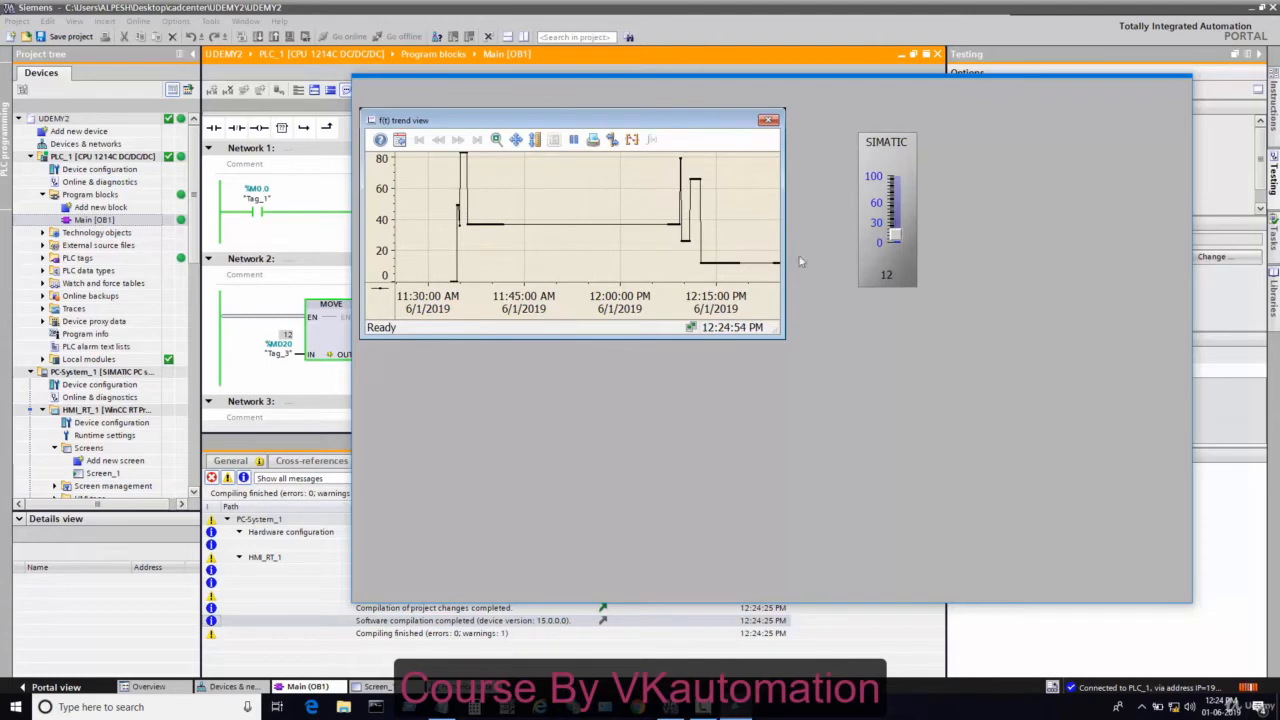
pyautogui.moveTo(570, 120); pyautogui.dragTo(616, 120)
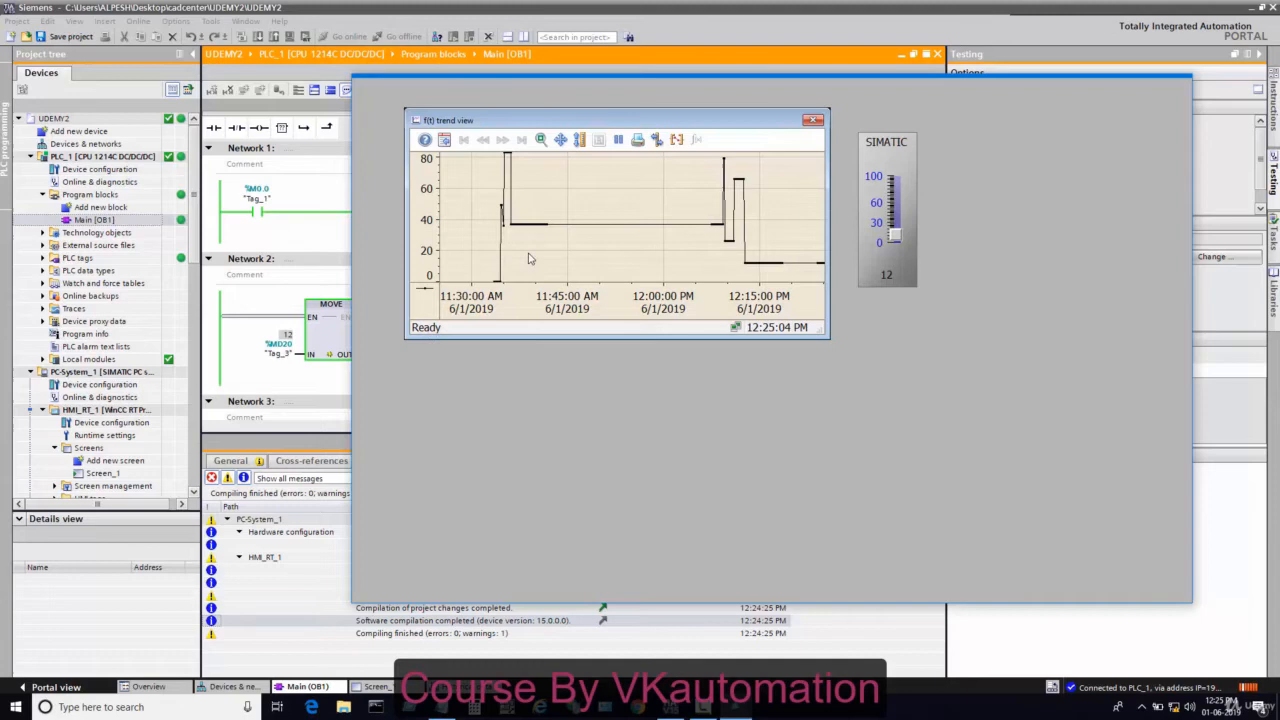
pyautogui.click(110, 410)
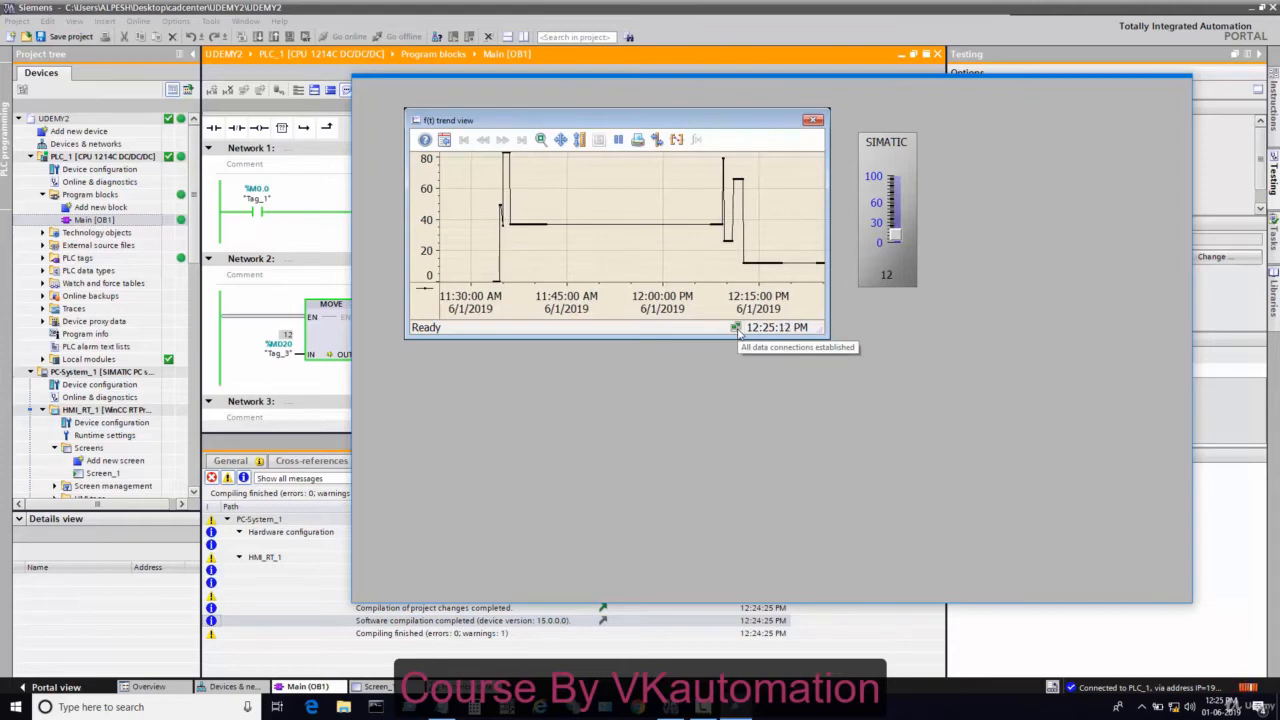
pyautogui.moveTo(730, 448)
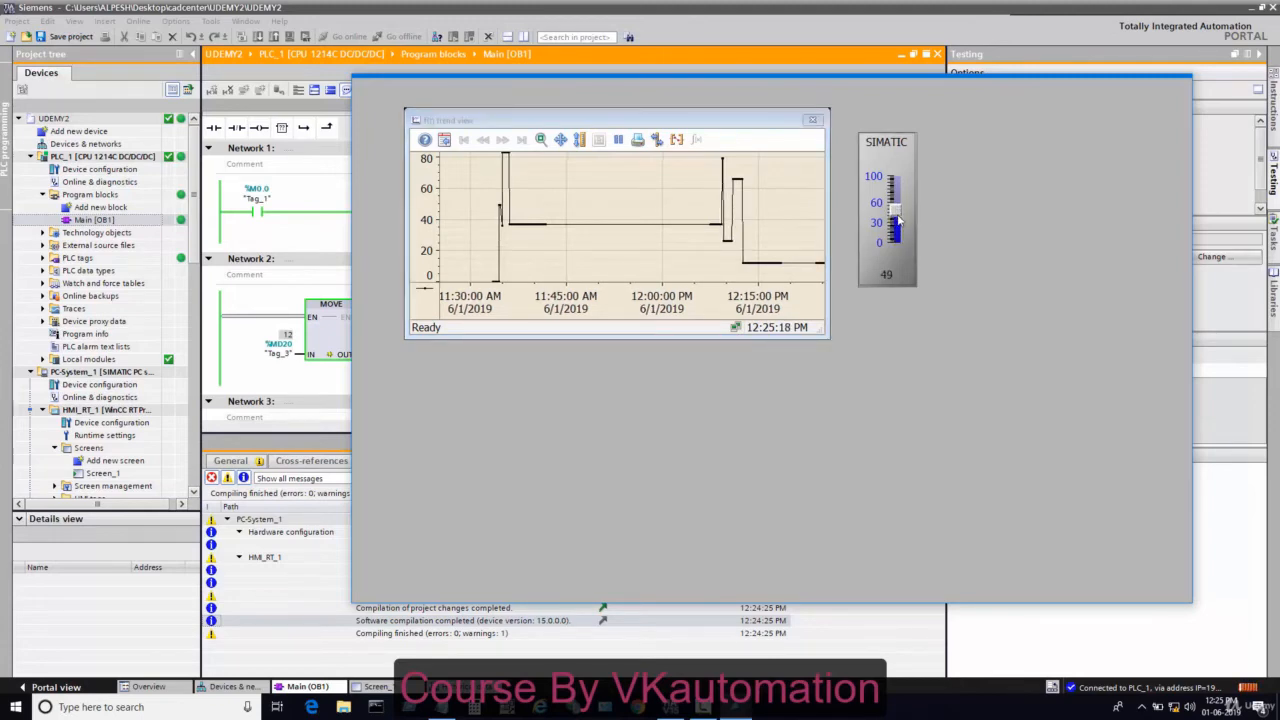
pyautogui.moveTo(890, 220); pyautogui.dragTo(892, 196)
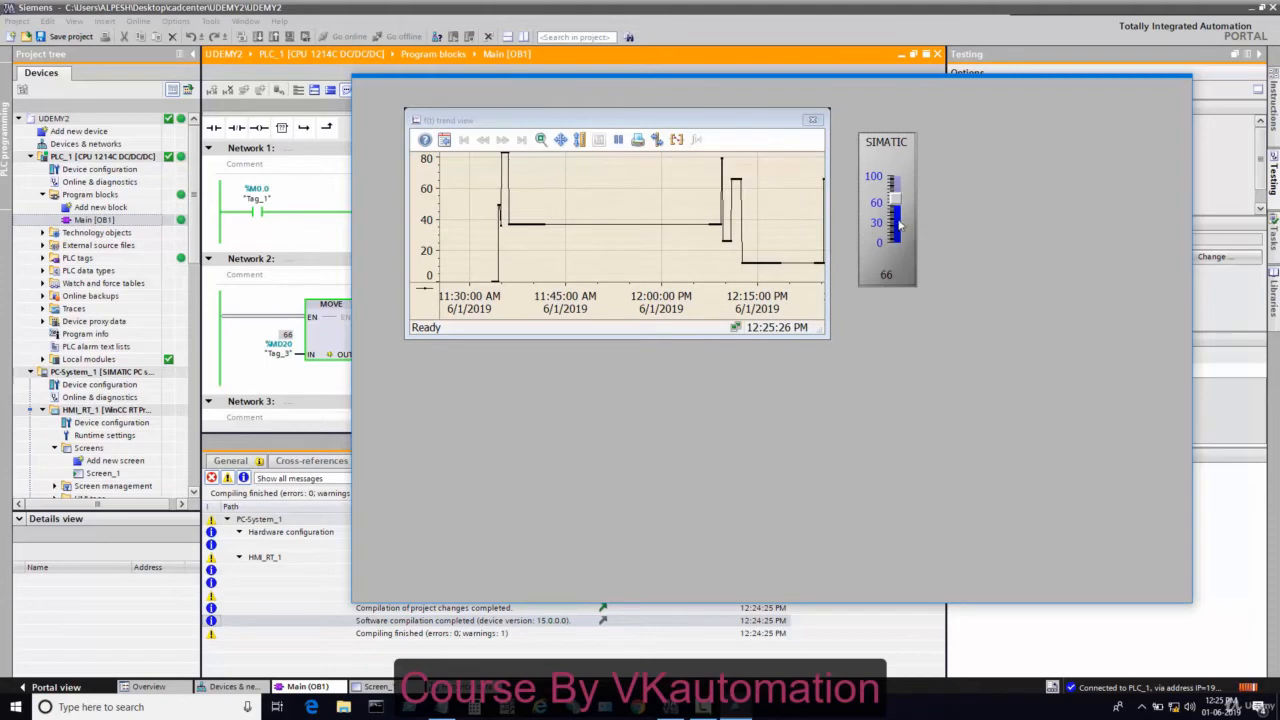
pyautogui.moveTo(894, 218); pyautogui.dragTo(894, 236)
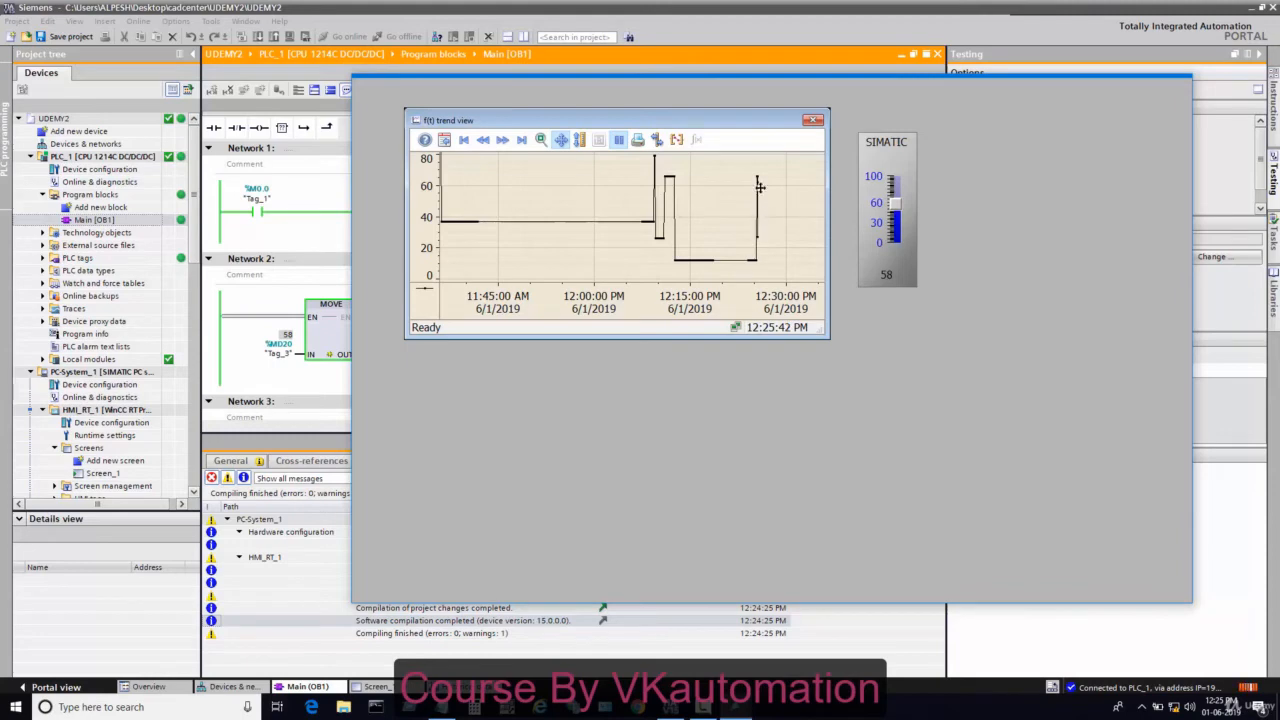
pyautogui.moveTo(768, 264)
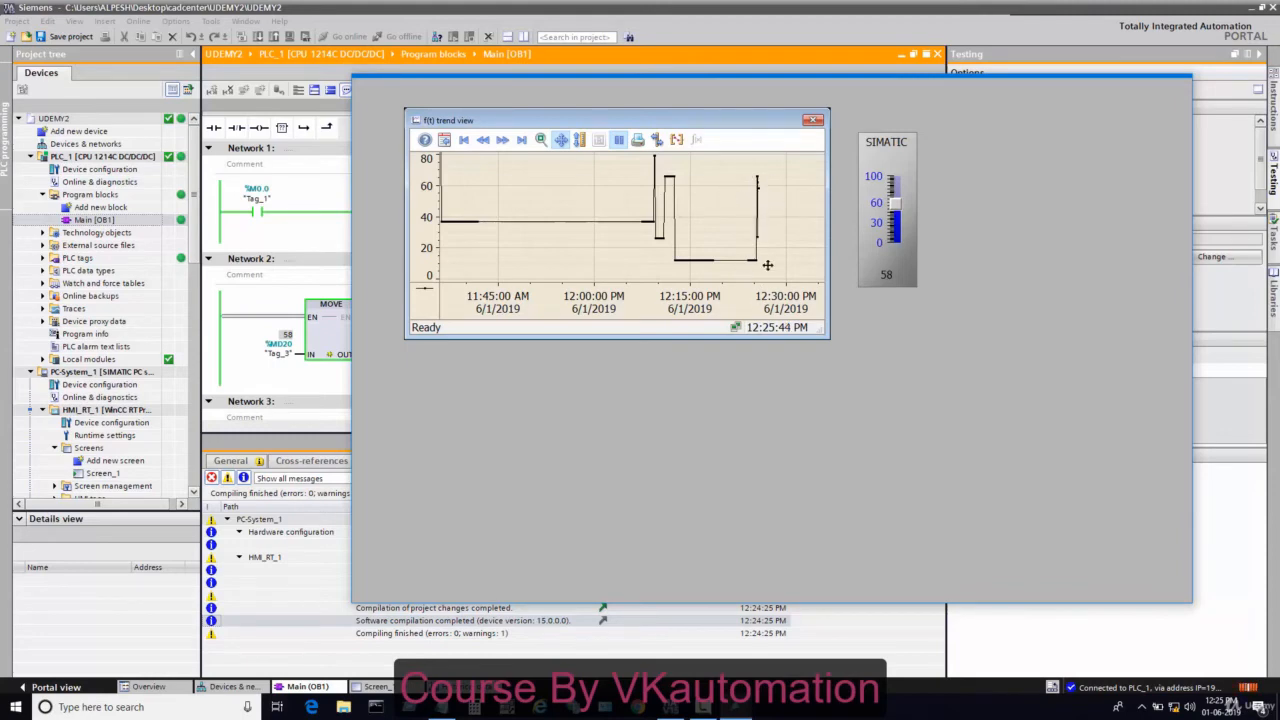
pyautogui.moveTo(790, 220)
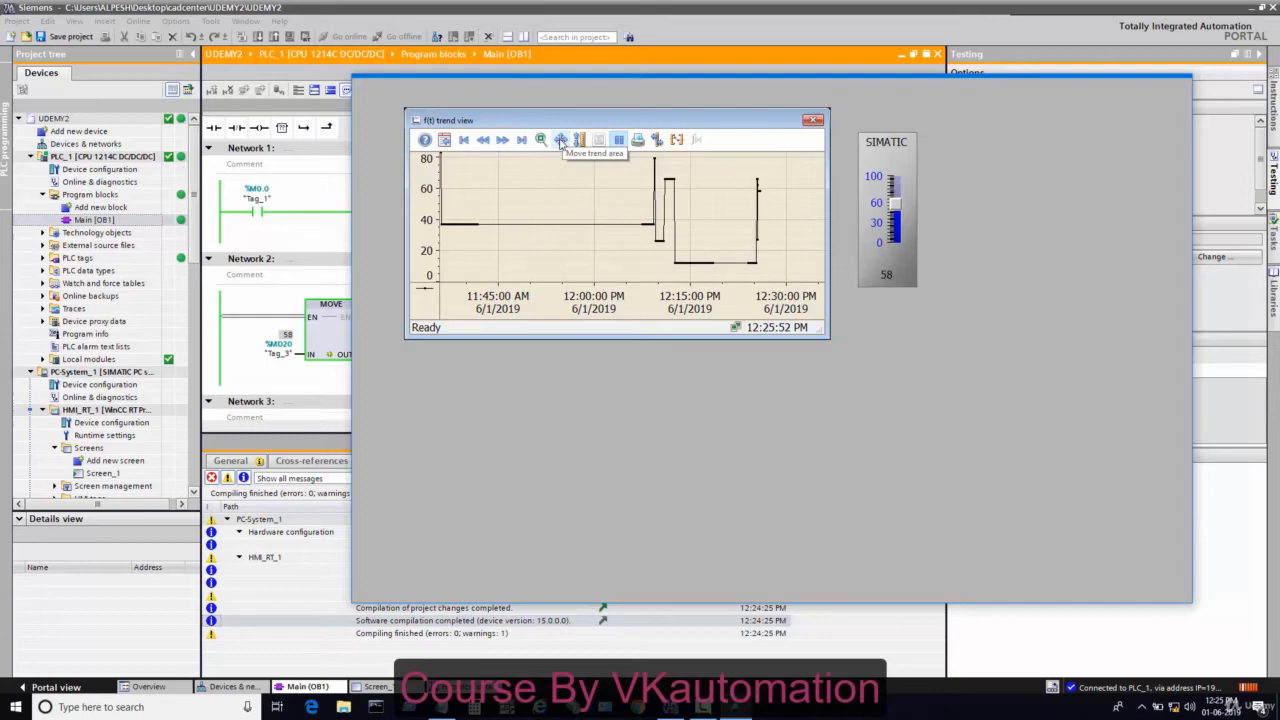
pyautogui.moveTo(704, 206)
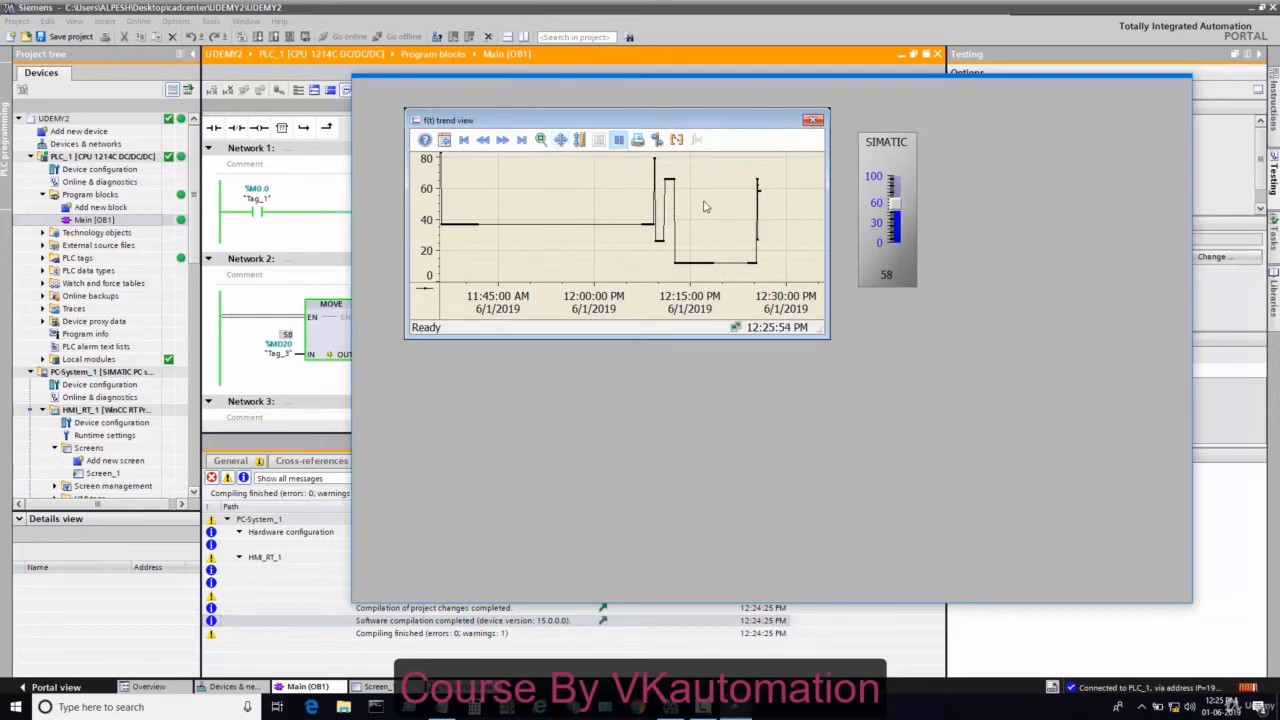
pyautogui.click(616, 140)
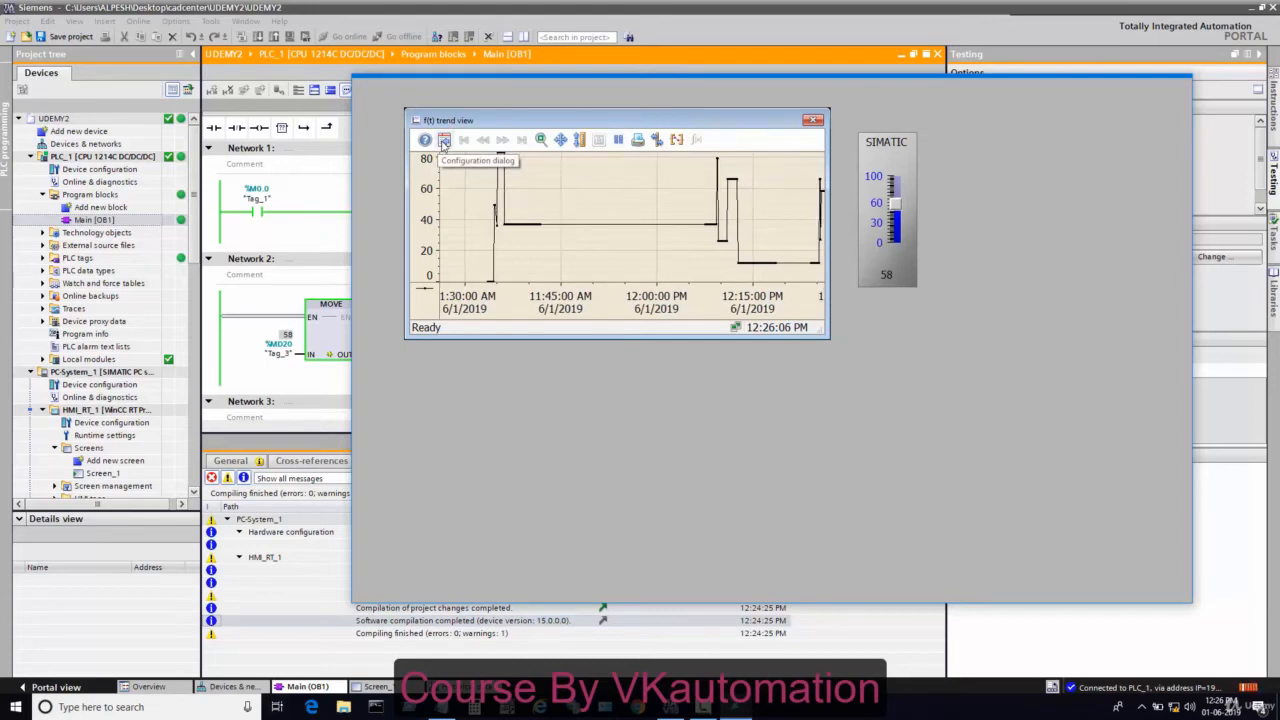
# Step: Set Trend_1's colour to red and enable Export data in the trend toolbar
pyautogui.click(444, 140)
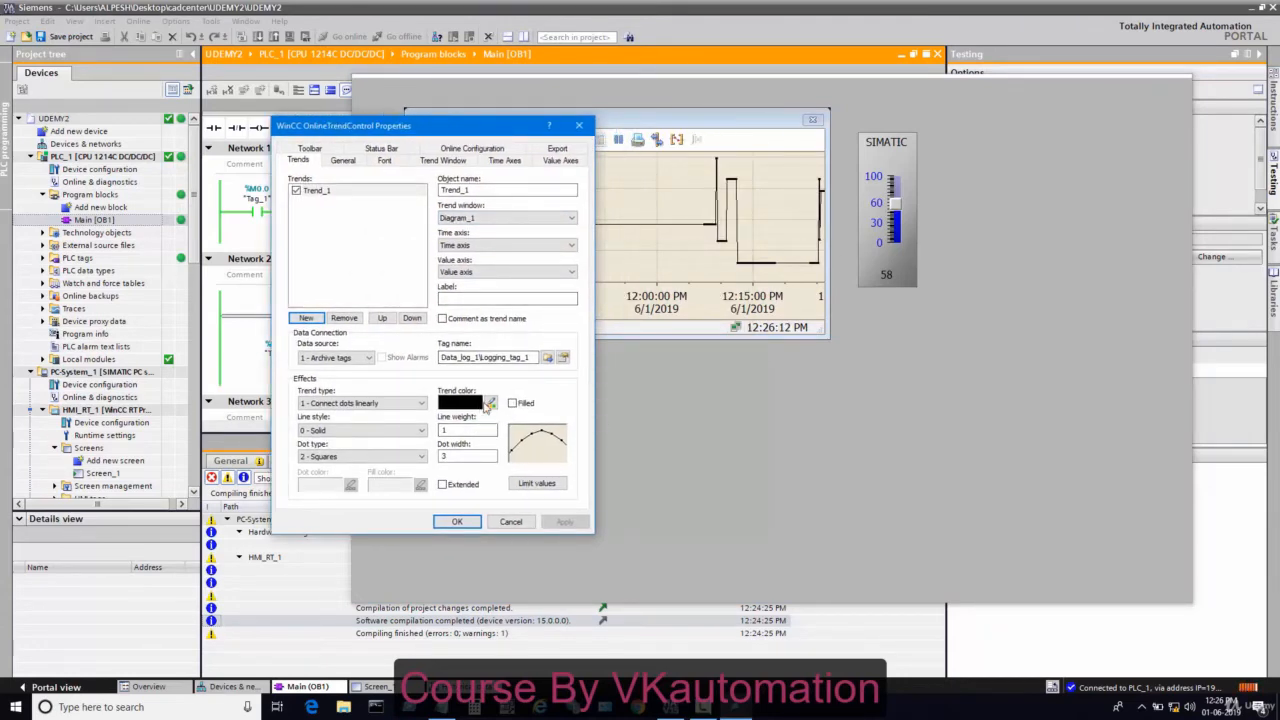
pyautogui.click(488, 402)
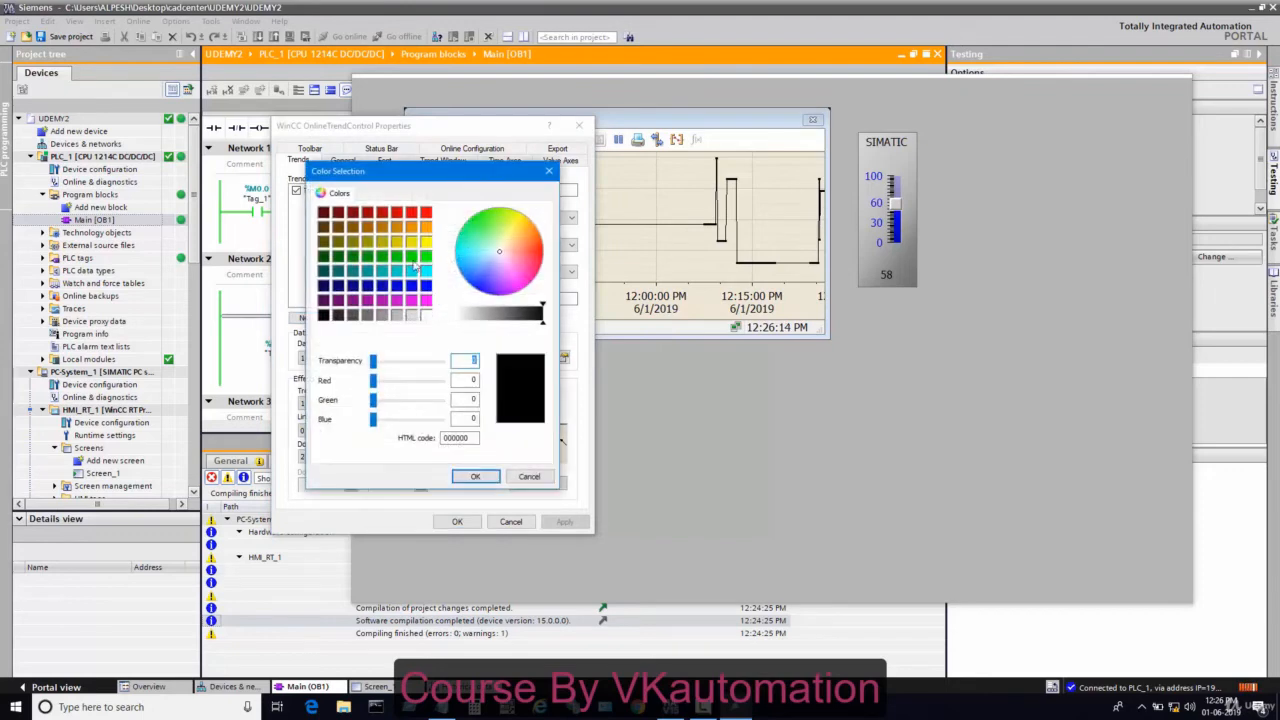
pyautogui.click(424, 212)
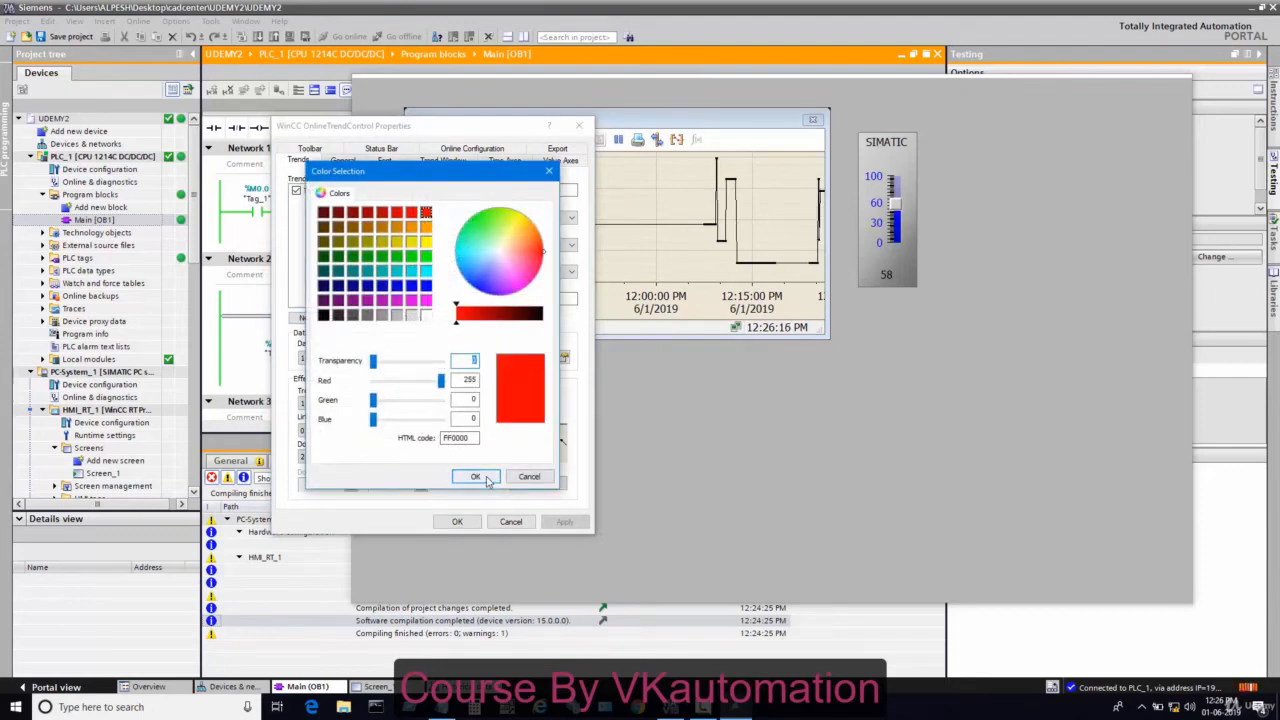
pyautogui.click(476, 476)
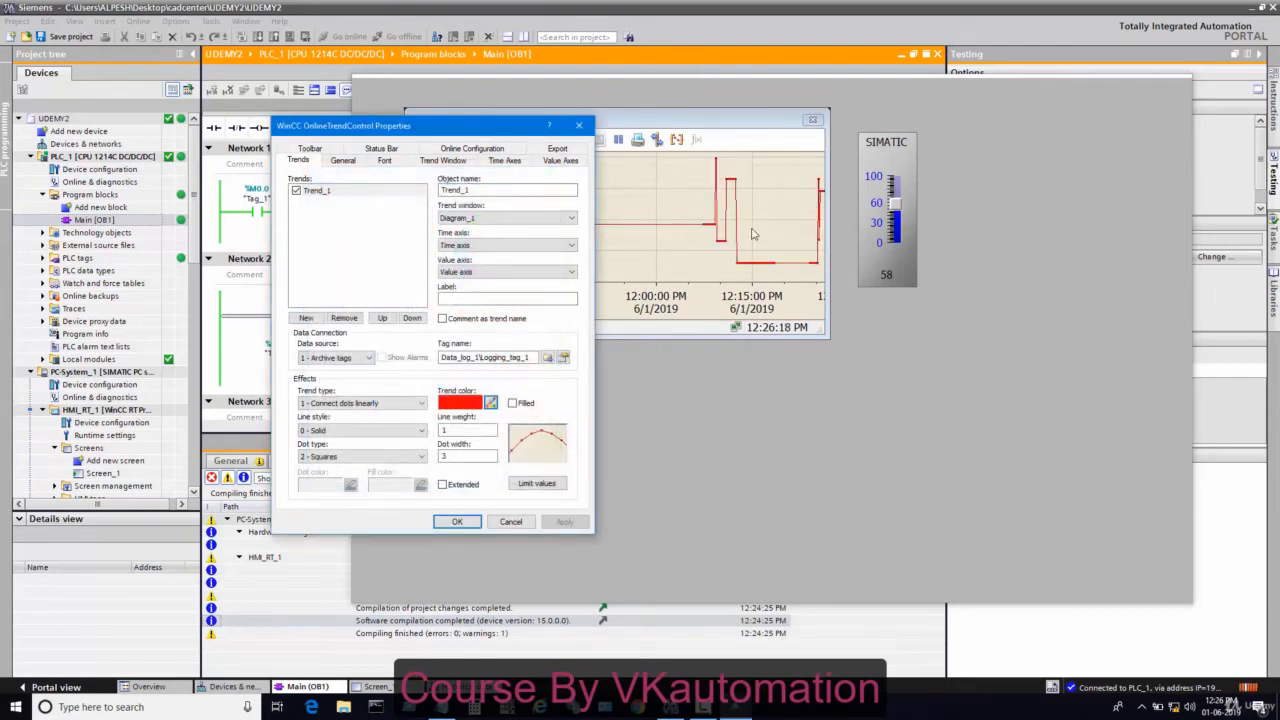
pyautogui.click(456, 520)
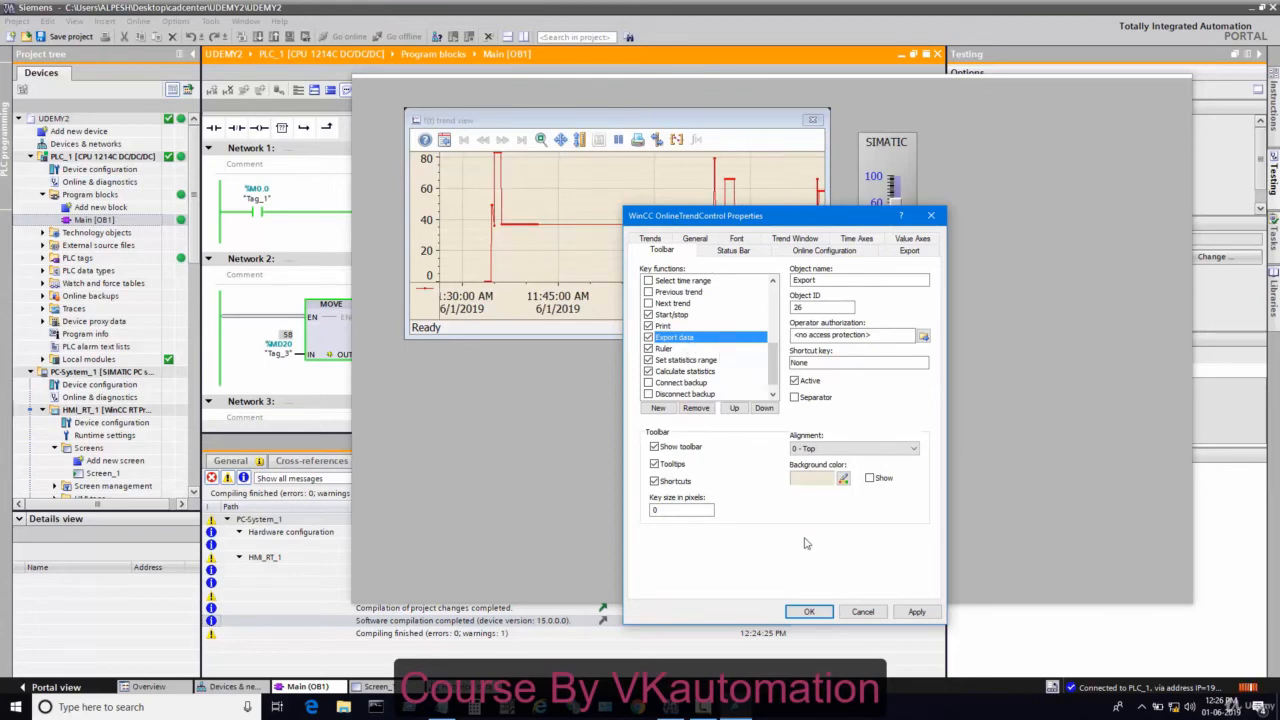
pyautogui.click(808, 612)
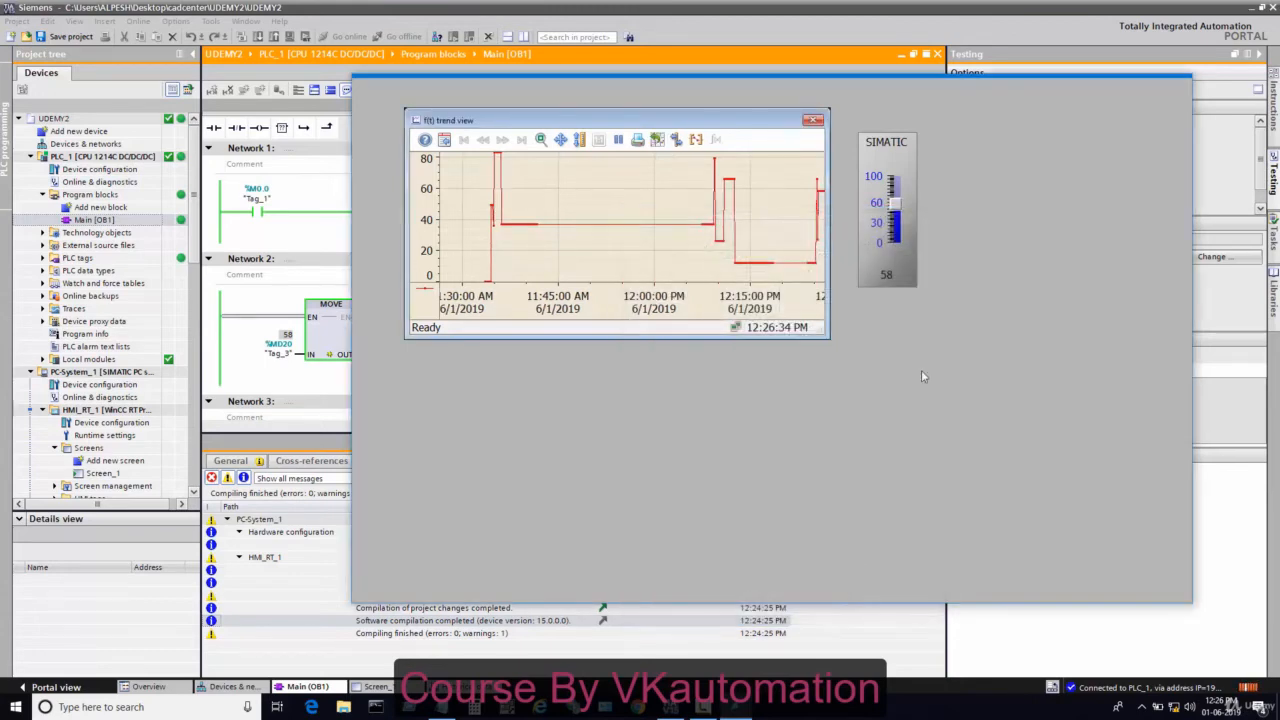
pyautogui.moveTo(658, 140)
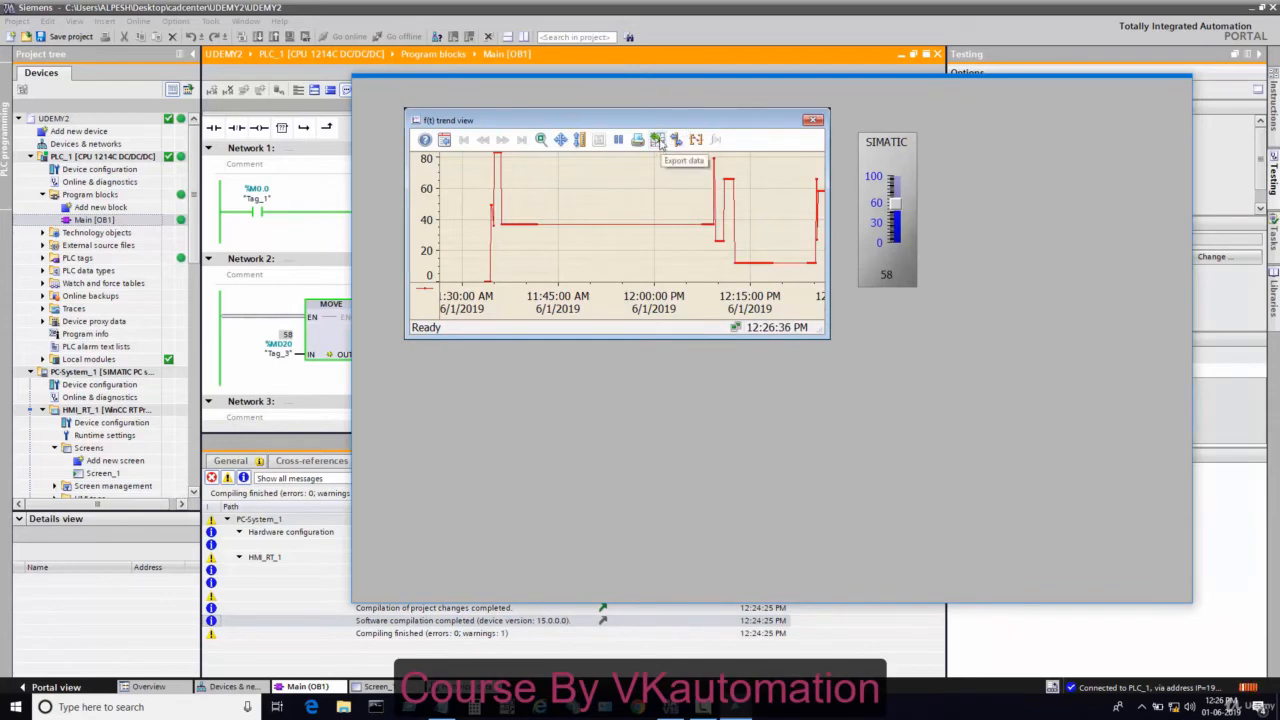
# Step: Export the trend data as CSV to This PC > Pictures
pyautogui.click(656, 140)
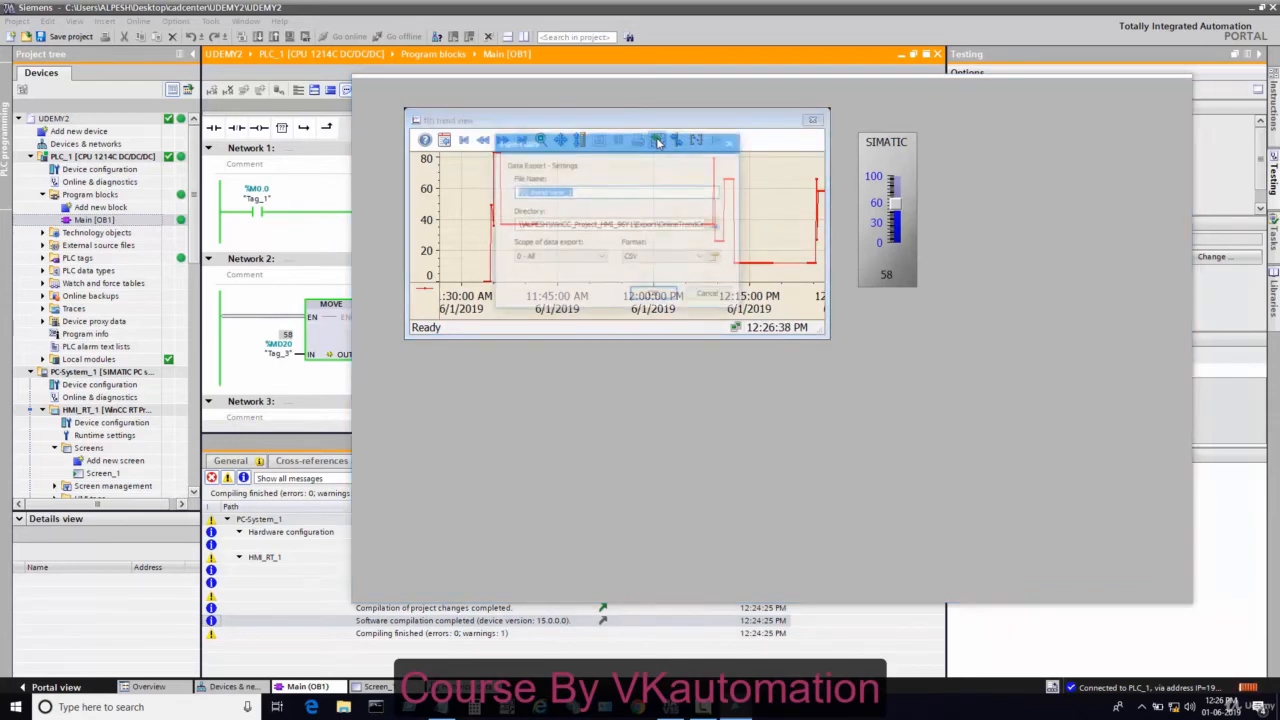
pyautogui.click(658, 140)
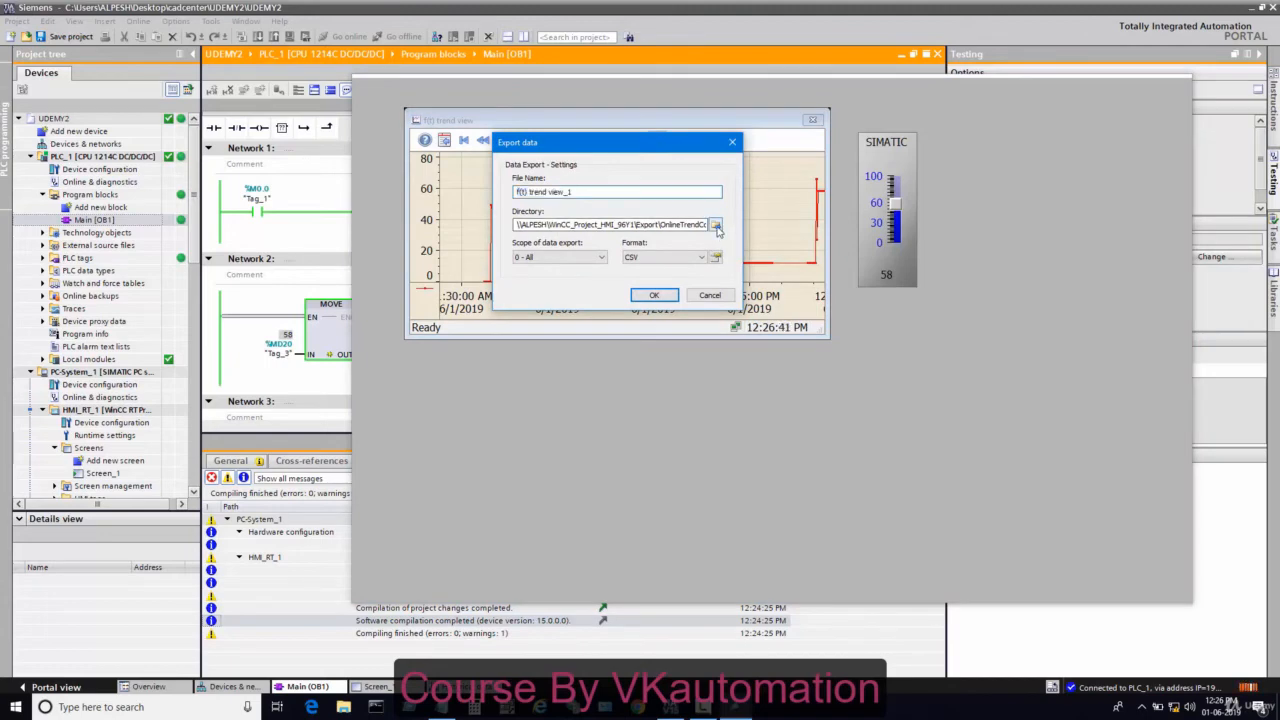
pyautogui.click(716, 224)
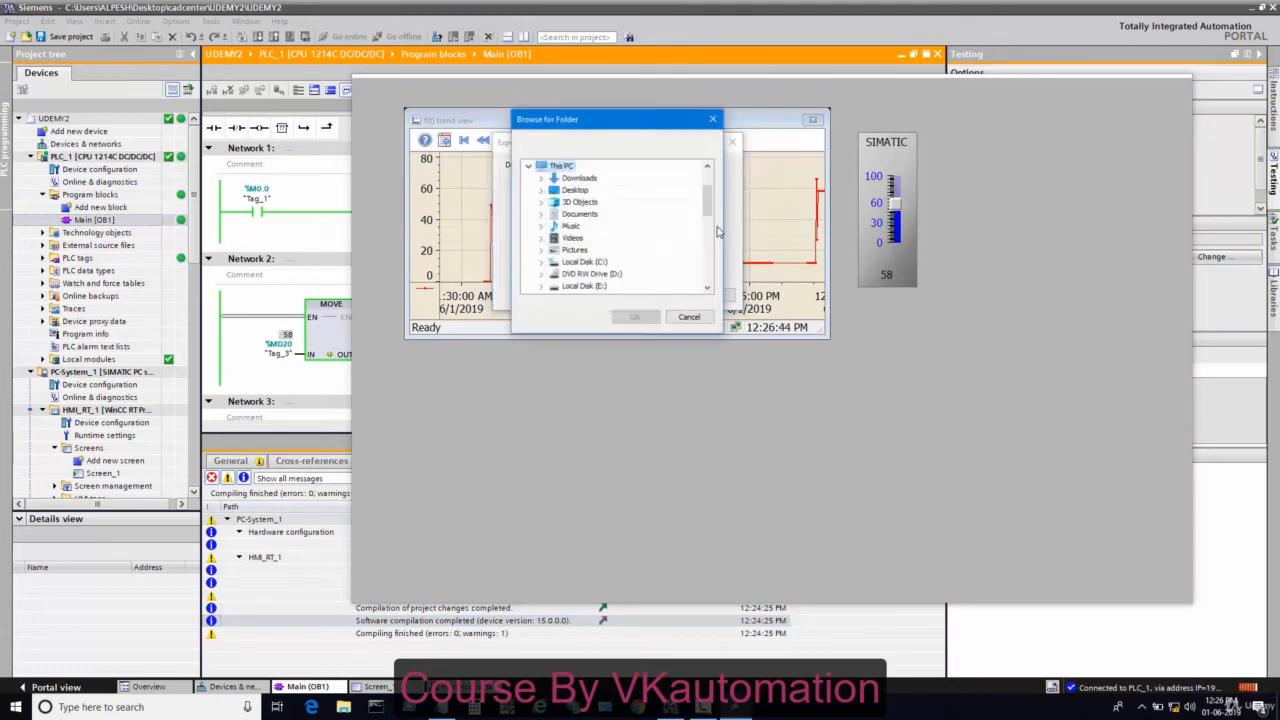
pyautogui.click(542, 224)
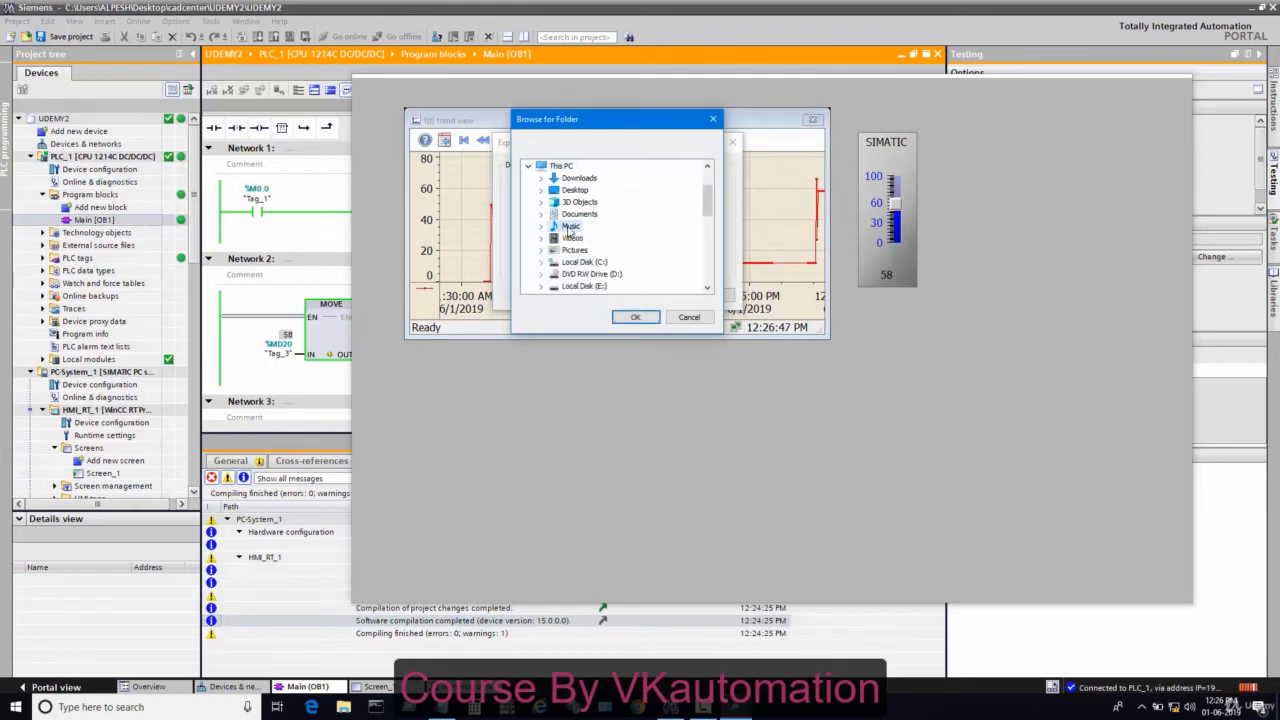
pyautogui.click(542, 226)
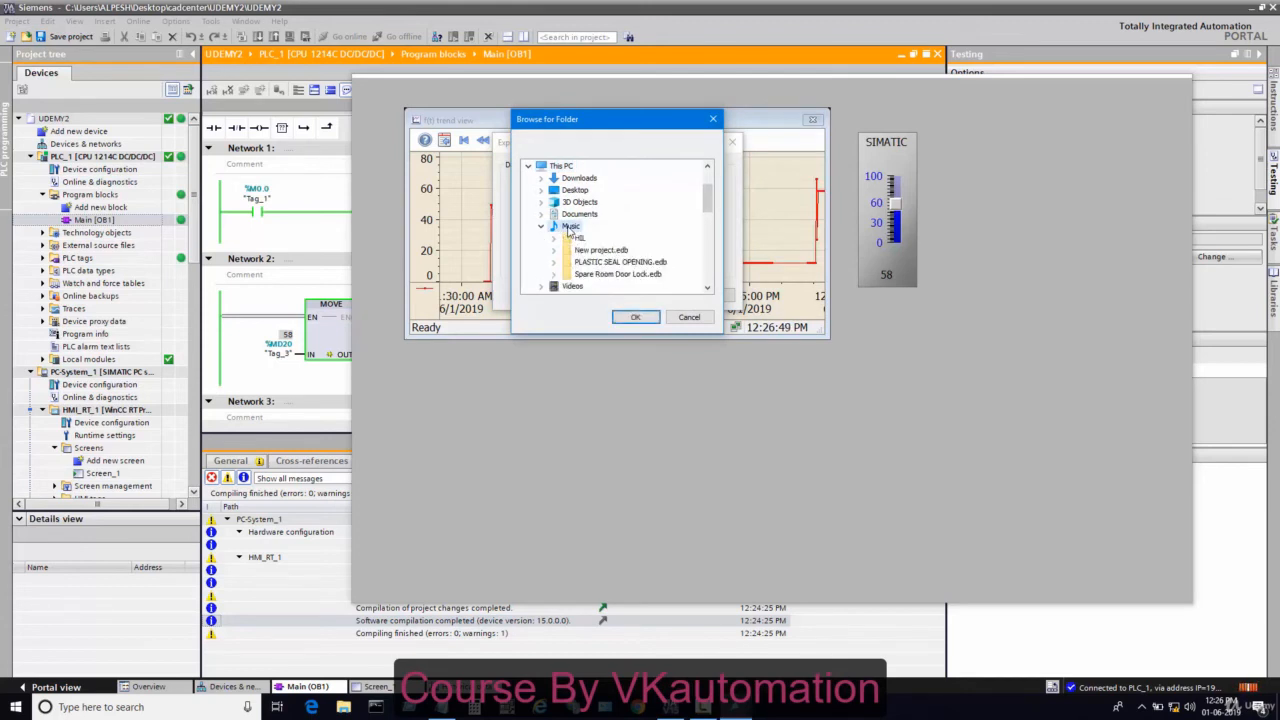
pyautogui.click(540, 226)
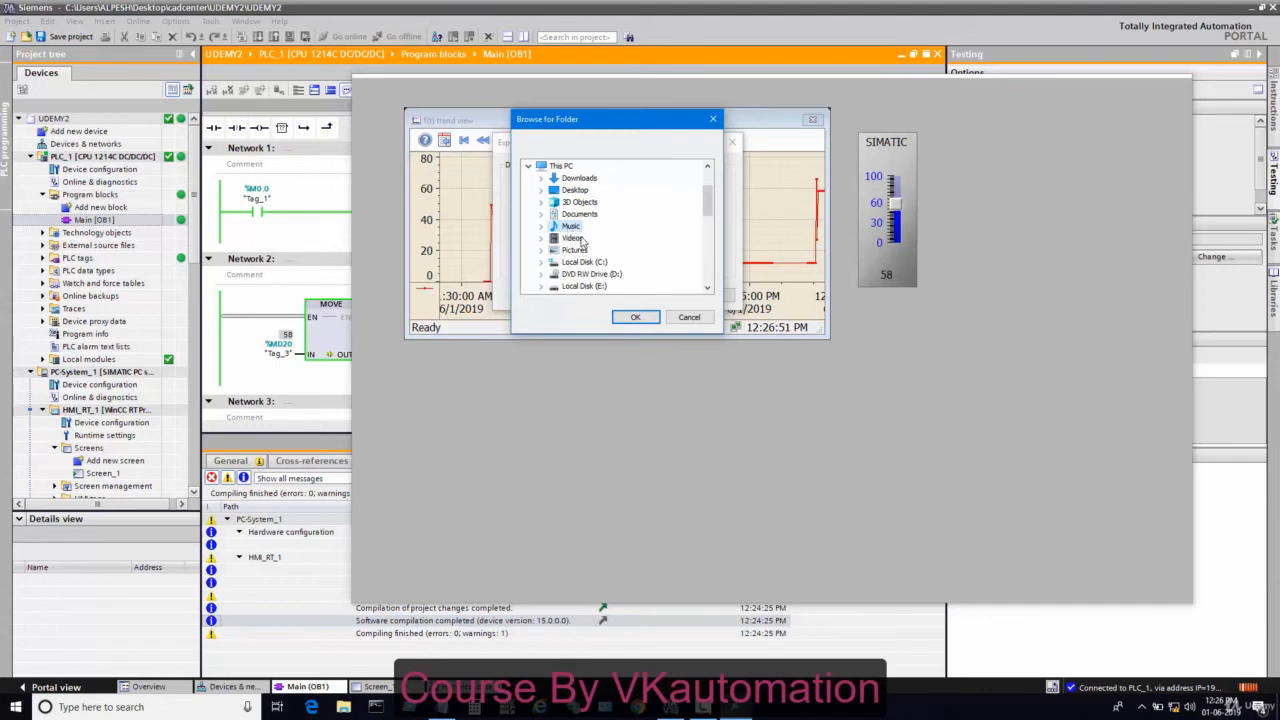
pyautogui.click(542, 248)
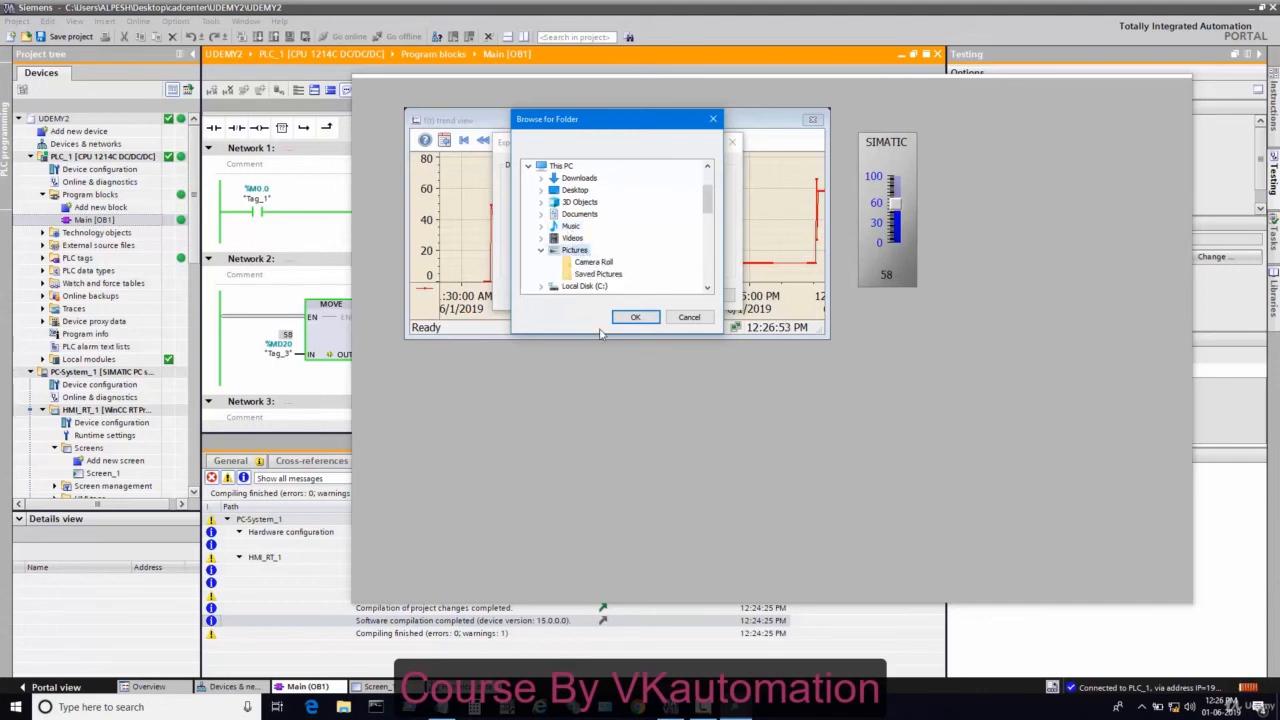
pyautogui.click(636, 316)
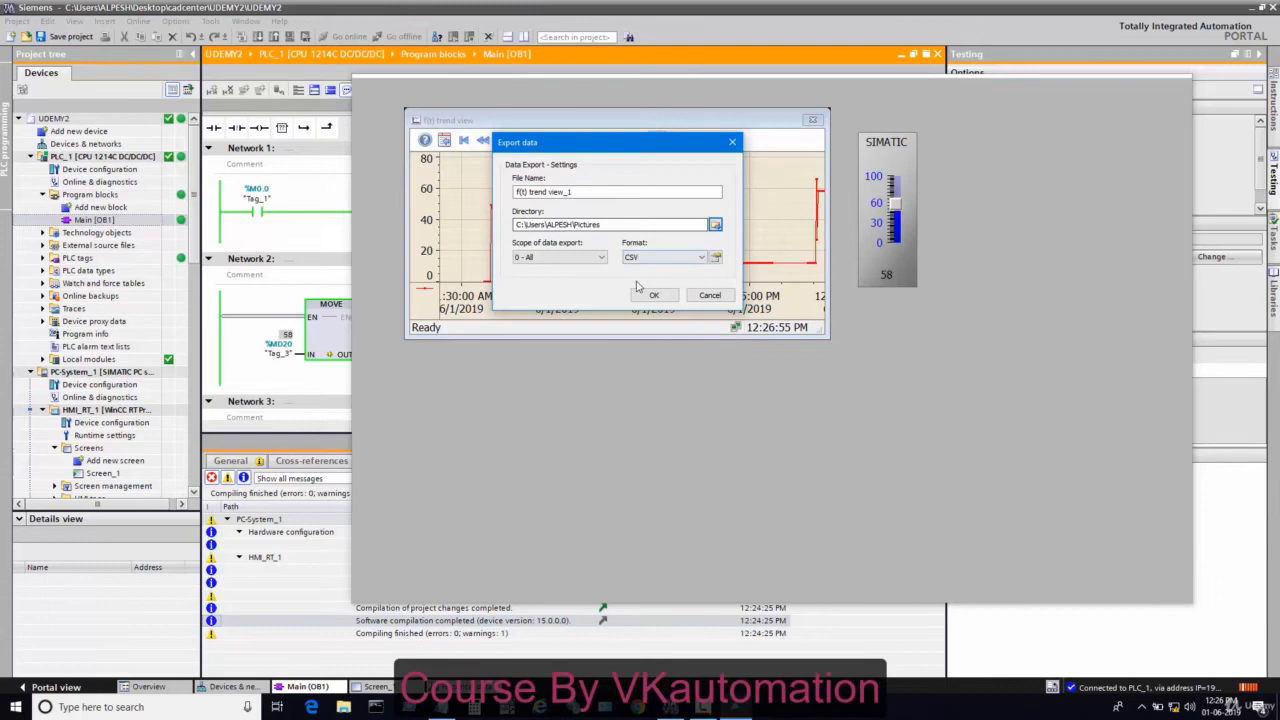
pyautogui.click(654, 294)
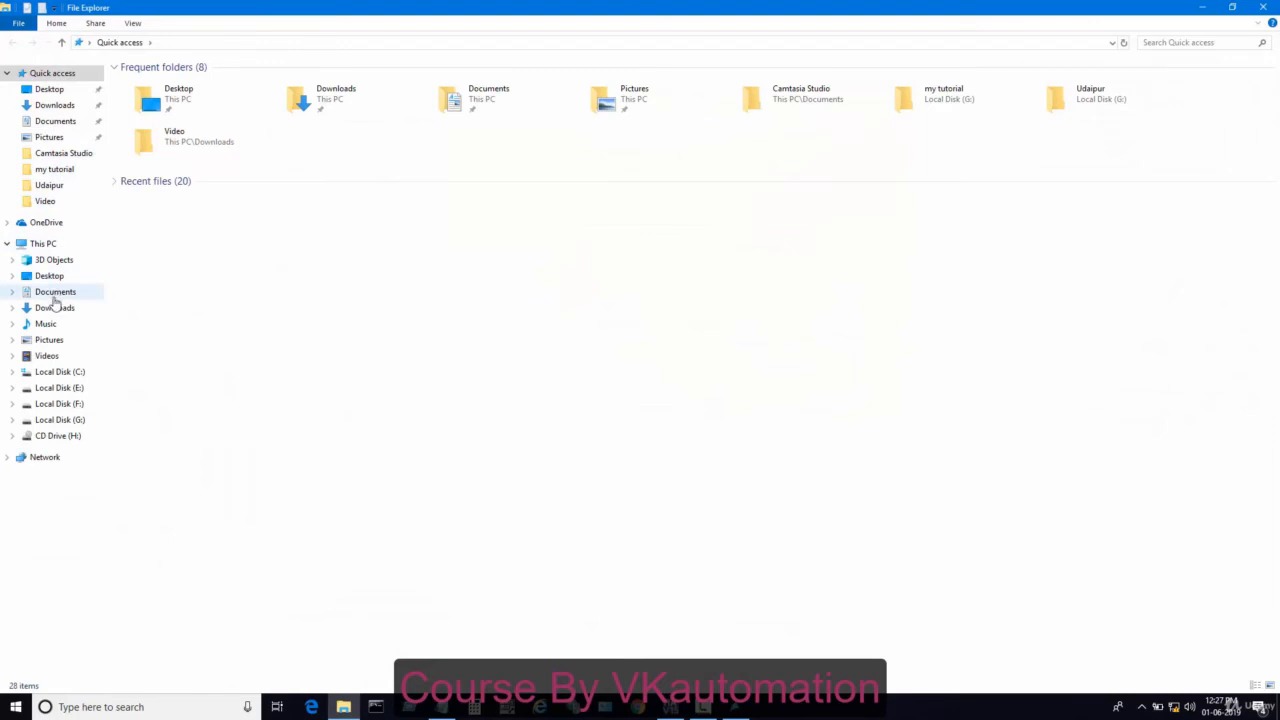
# Step: Open the exported 'trend view_1' CSV from the Pictures folder in Excel
pyautogui.click(48, 340)
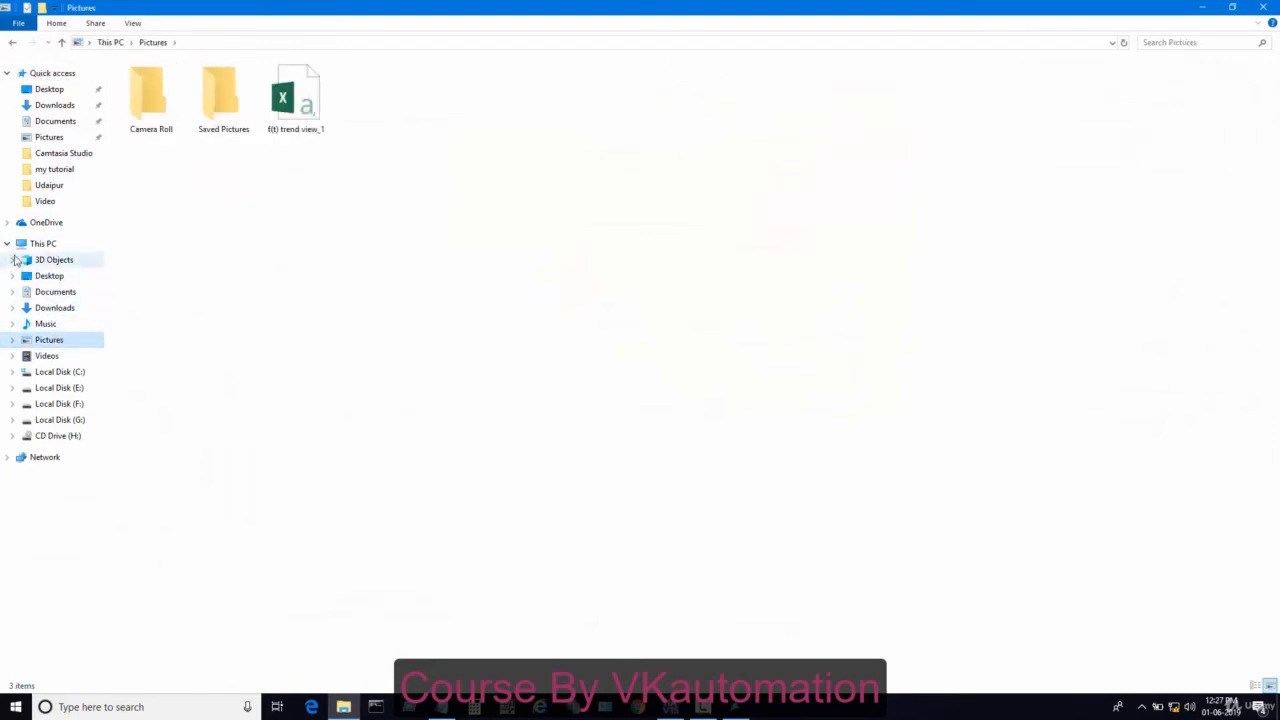
pyautogui.click(296, 96)
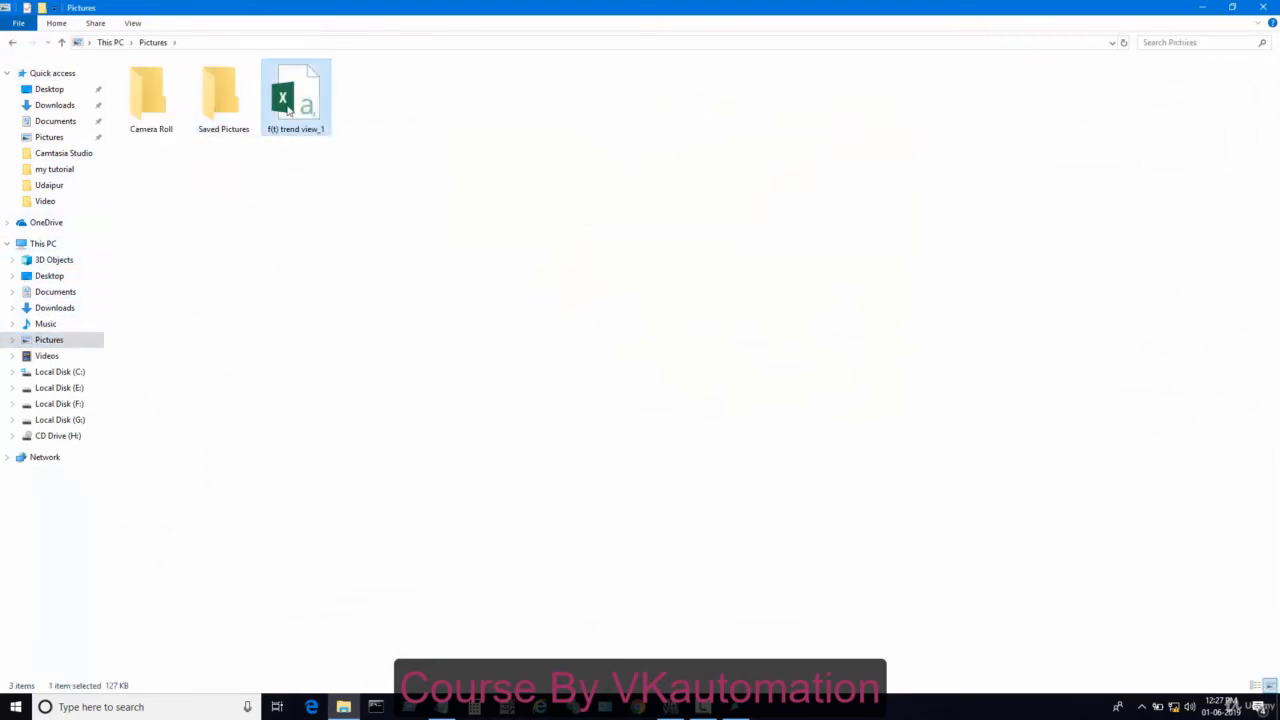
pyautogui.doubleClick(296, 96)
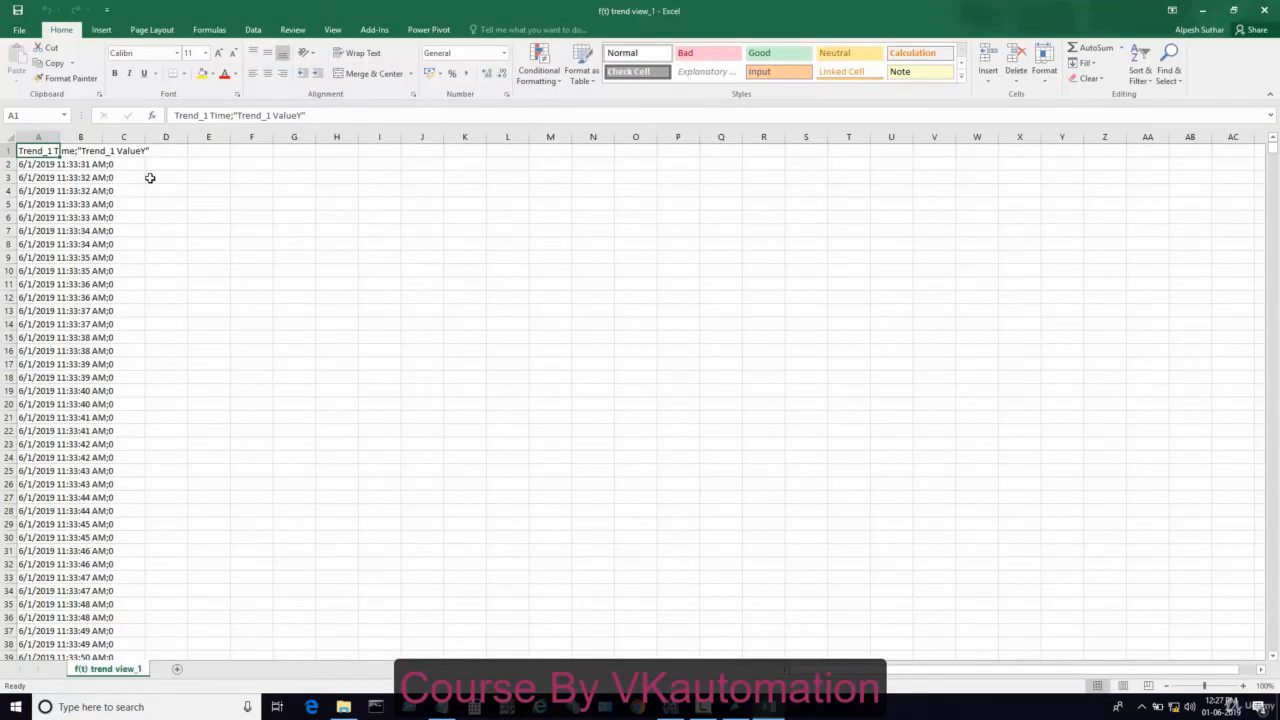
pyautogui.scroll(-3)
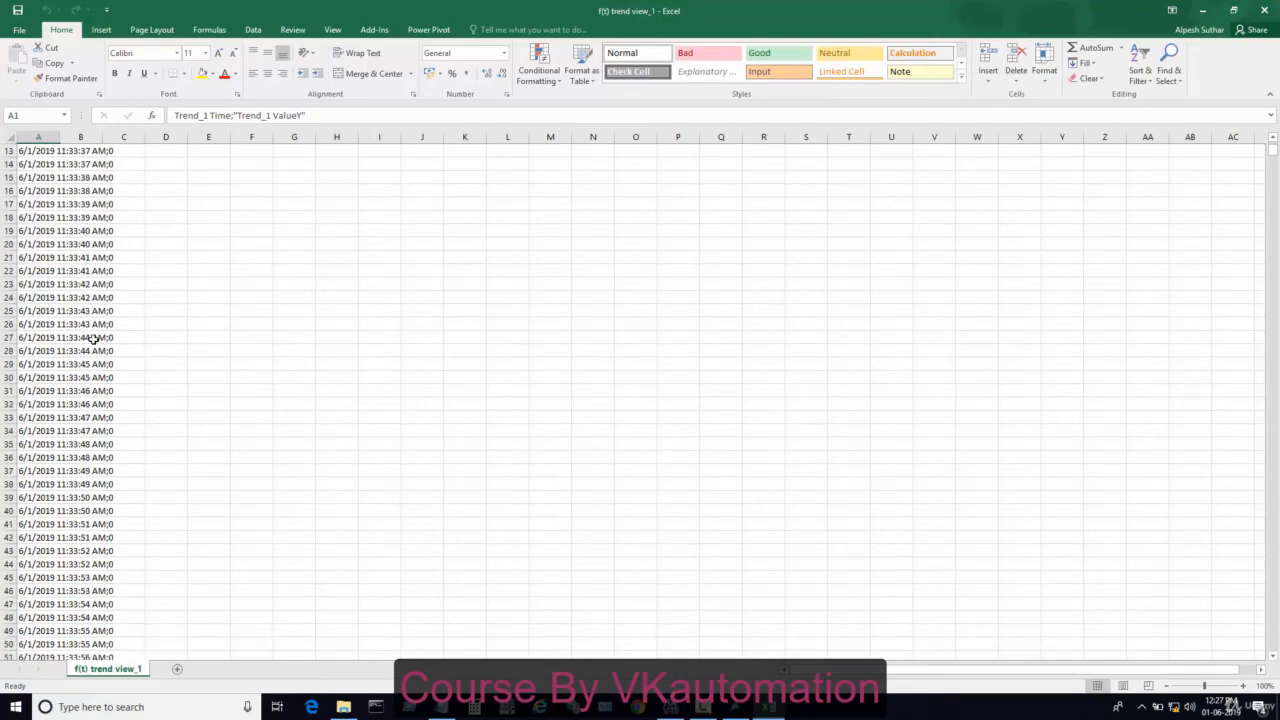
pyautogui.scroll(3)
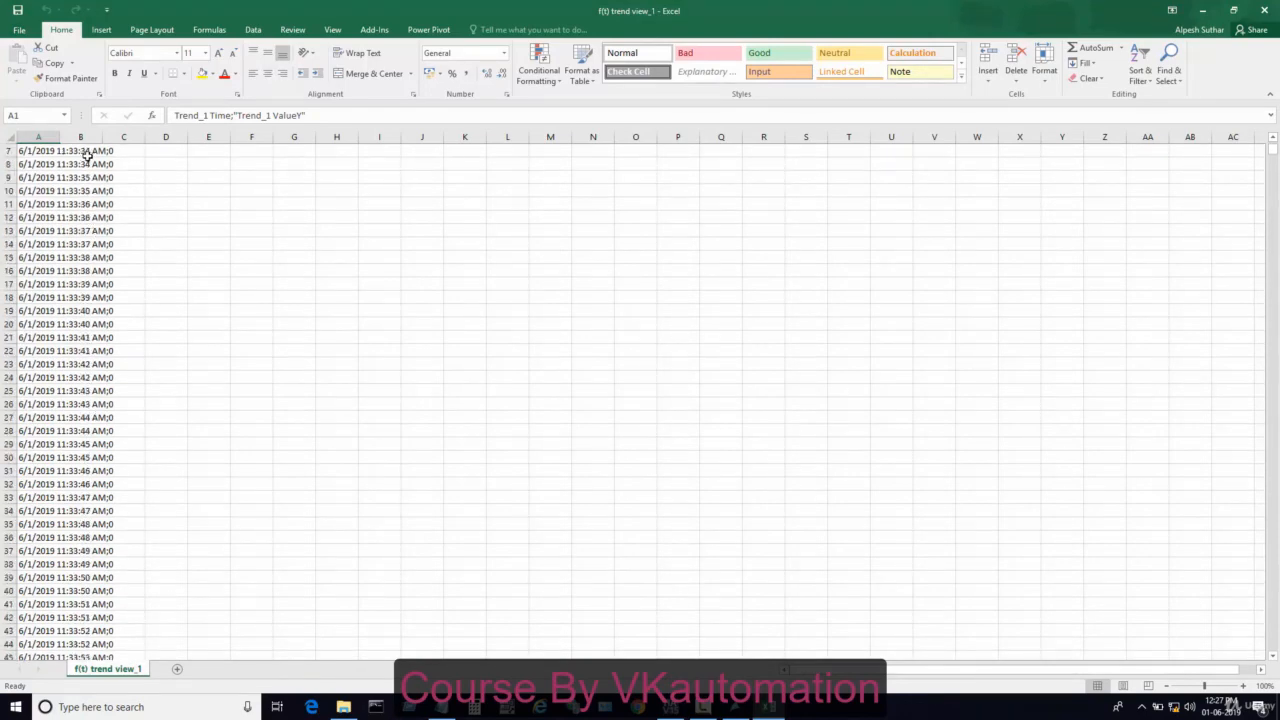
pyautogui.scroll(-3)
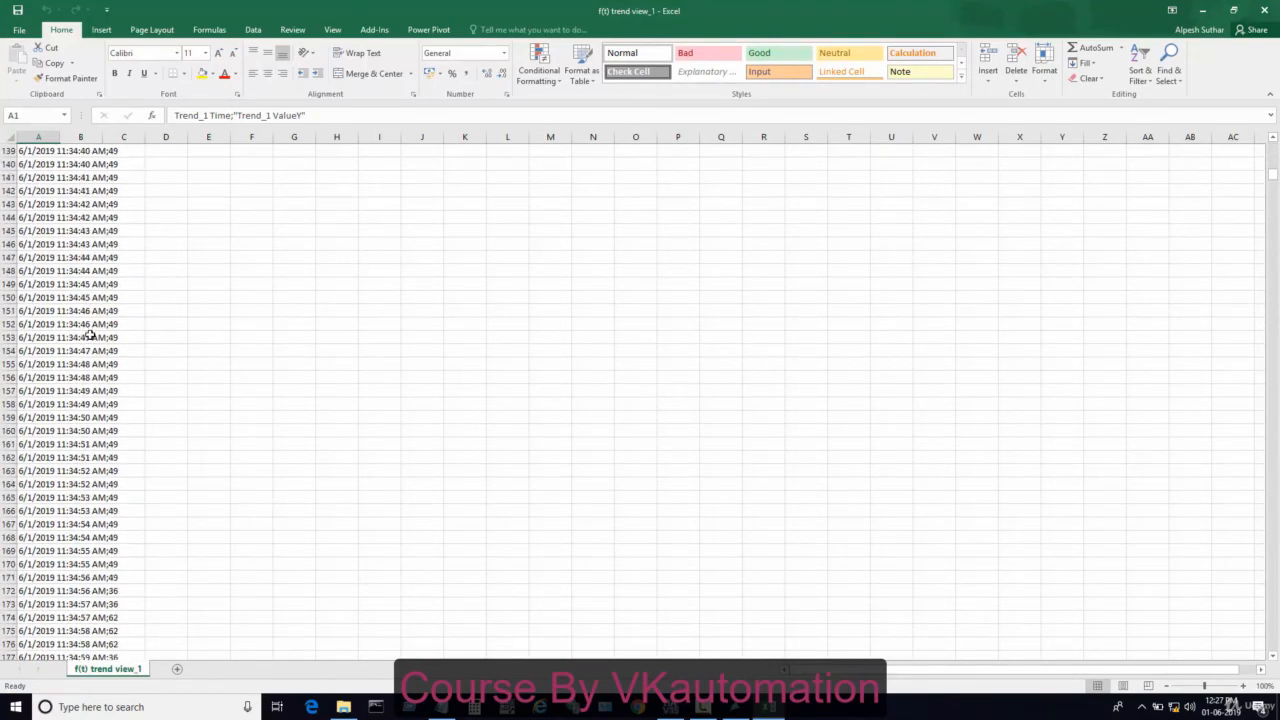
pyautogui.scroll(-3)
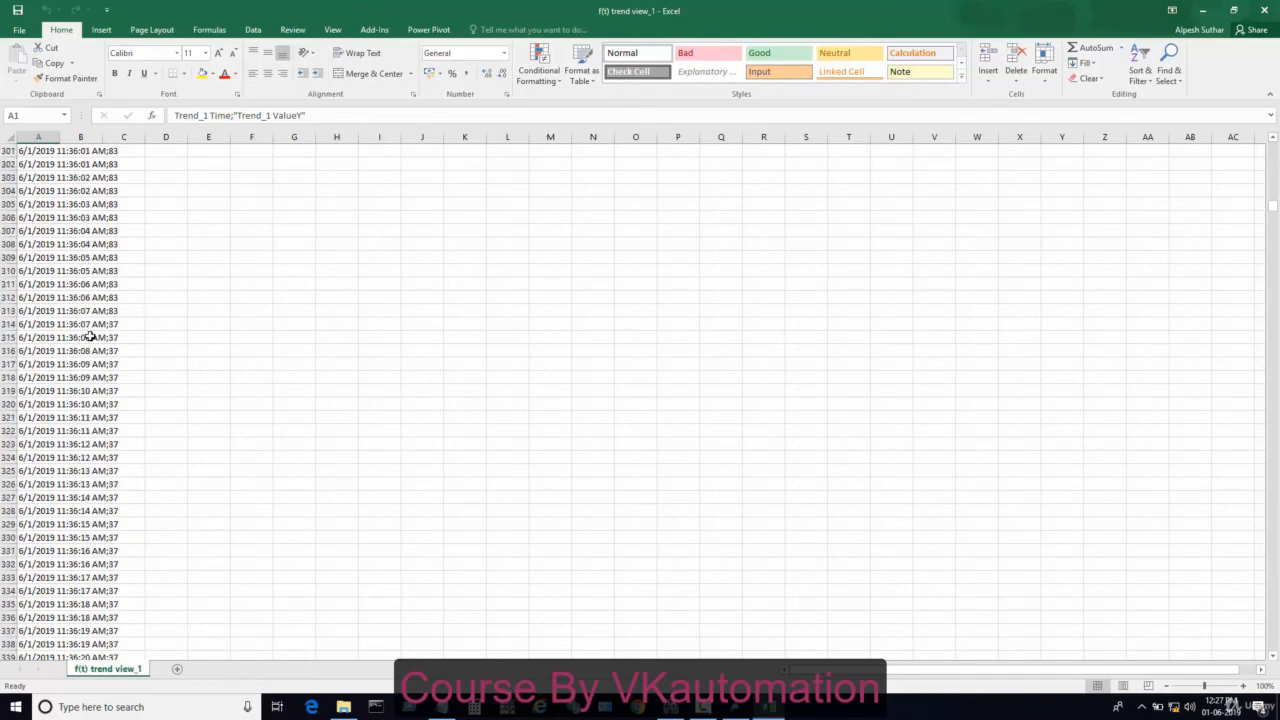
pyautogui.scroll(-3)
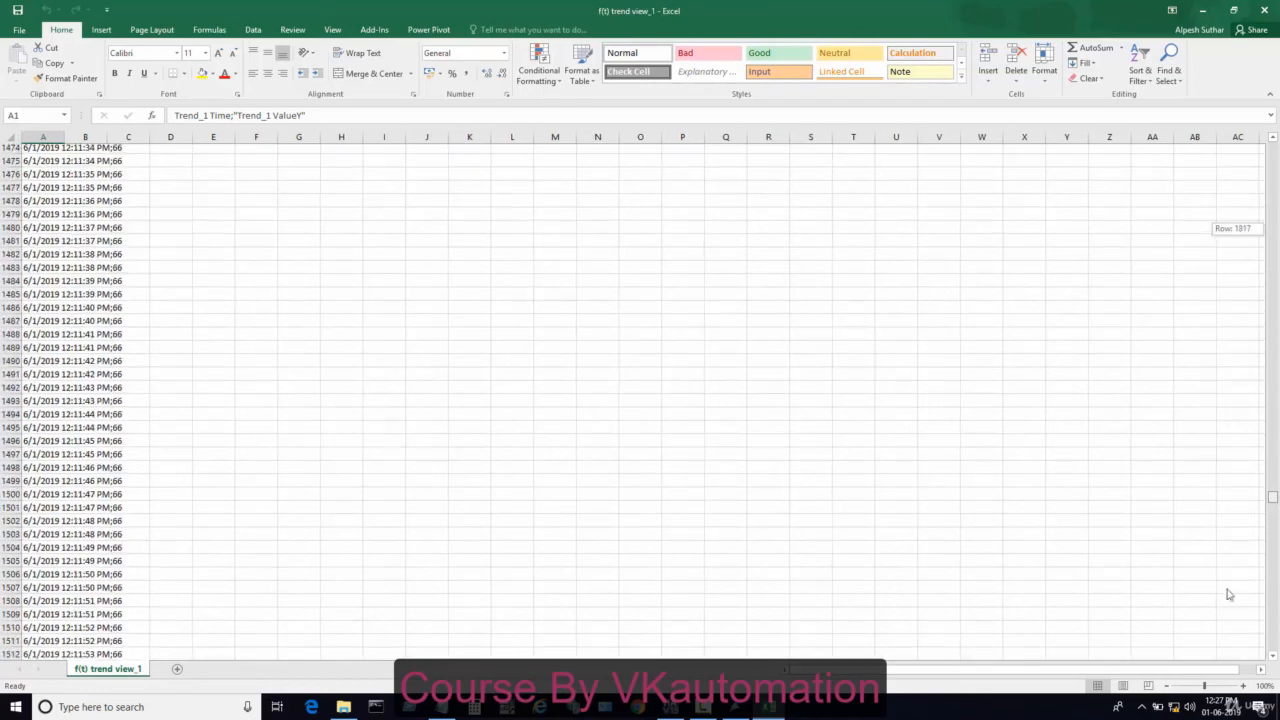
pyautogui.scroll(-3)
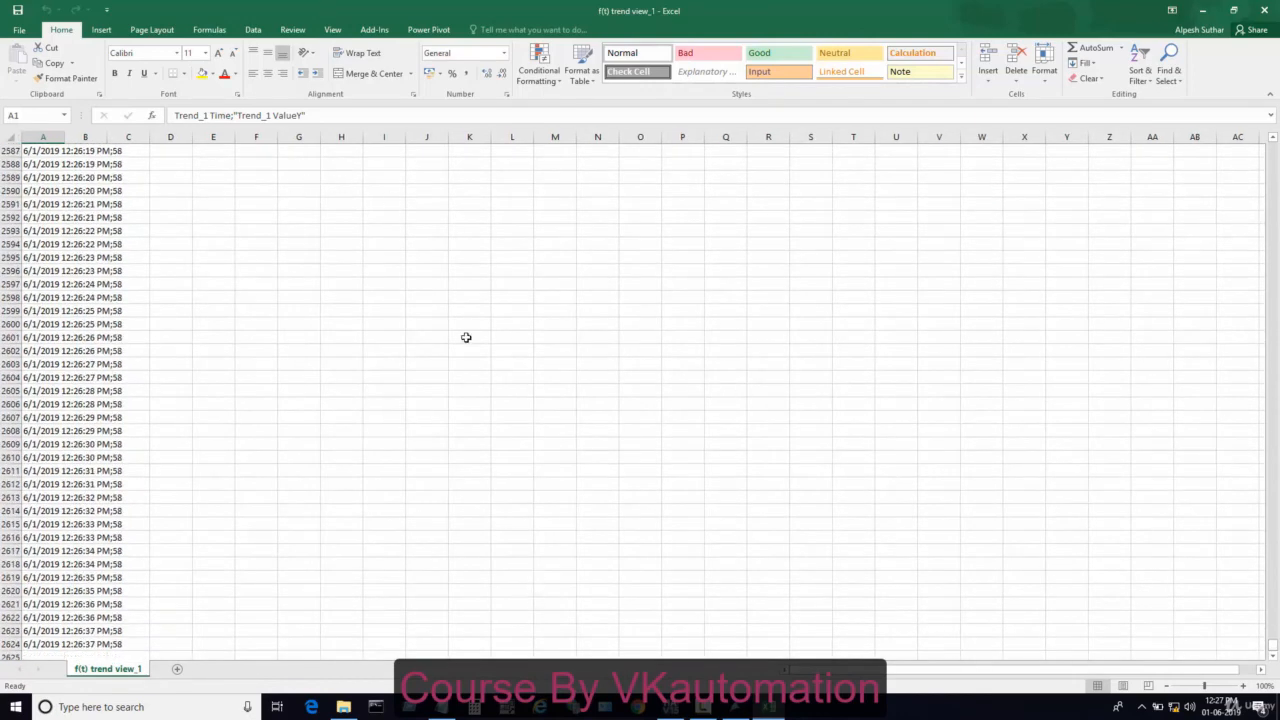